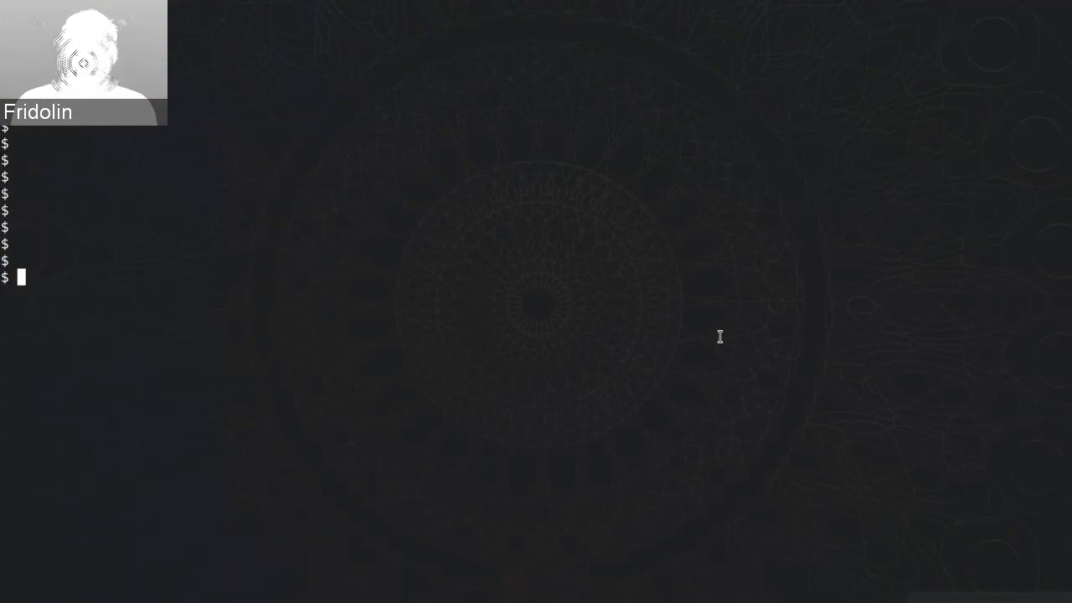
Enter 'thamos config' at the shell prompt to show the project's Thamos configuration.
{"action": "type", "text": "thamos config"}
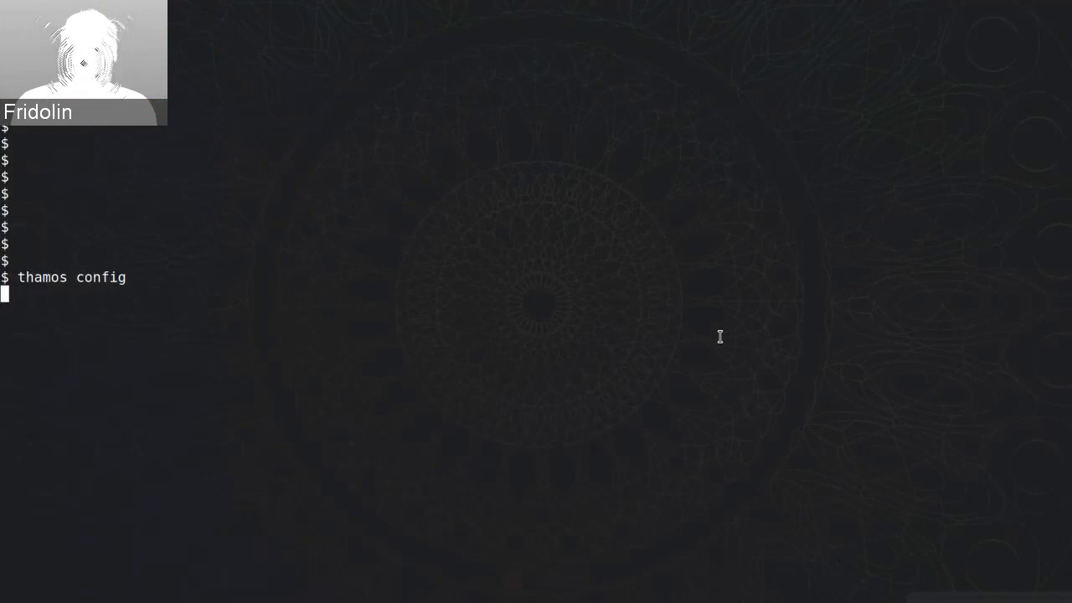
Display .thoth.yaml with the stage host, overlays_dir and rhel-8 runtime environment.
{"action": "key", "text": "Return"}
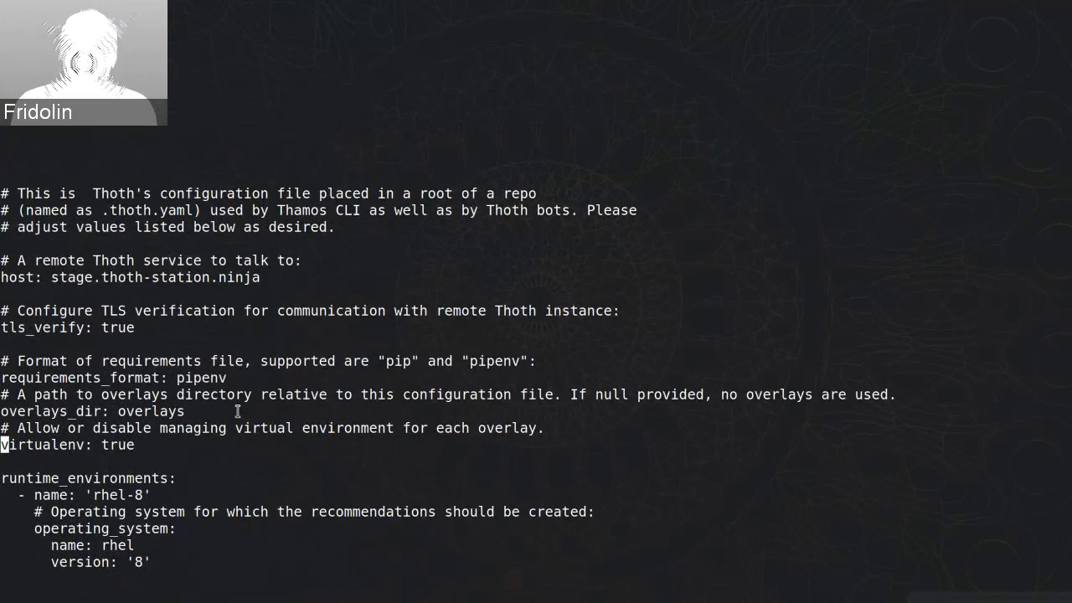
{"action": "mouse_move", "coordinate": [44, 473]}
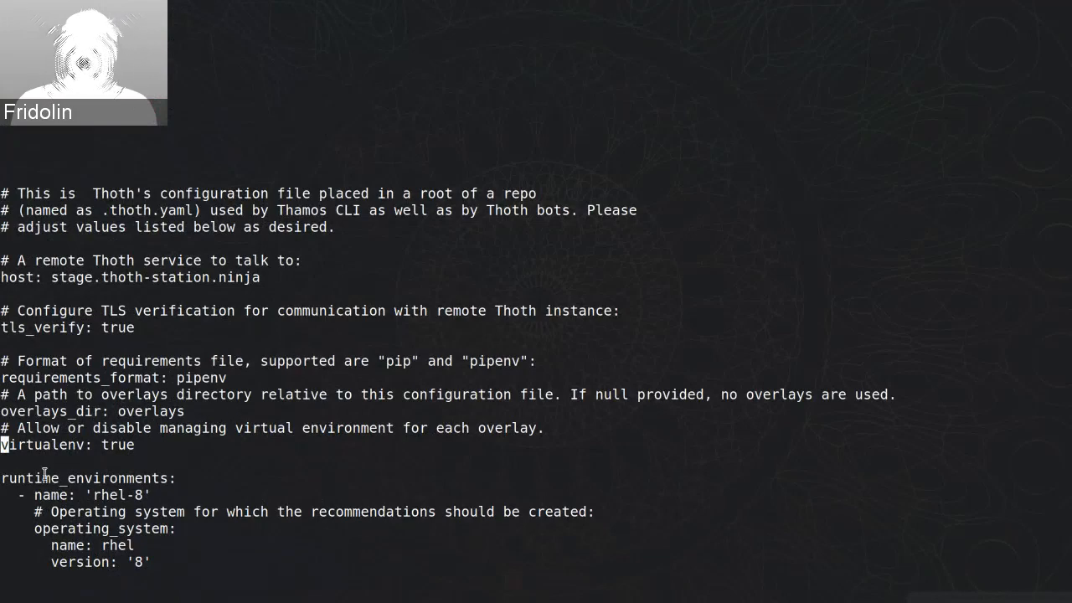
{"action": "double_click", "coordinate": [42, 446]}
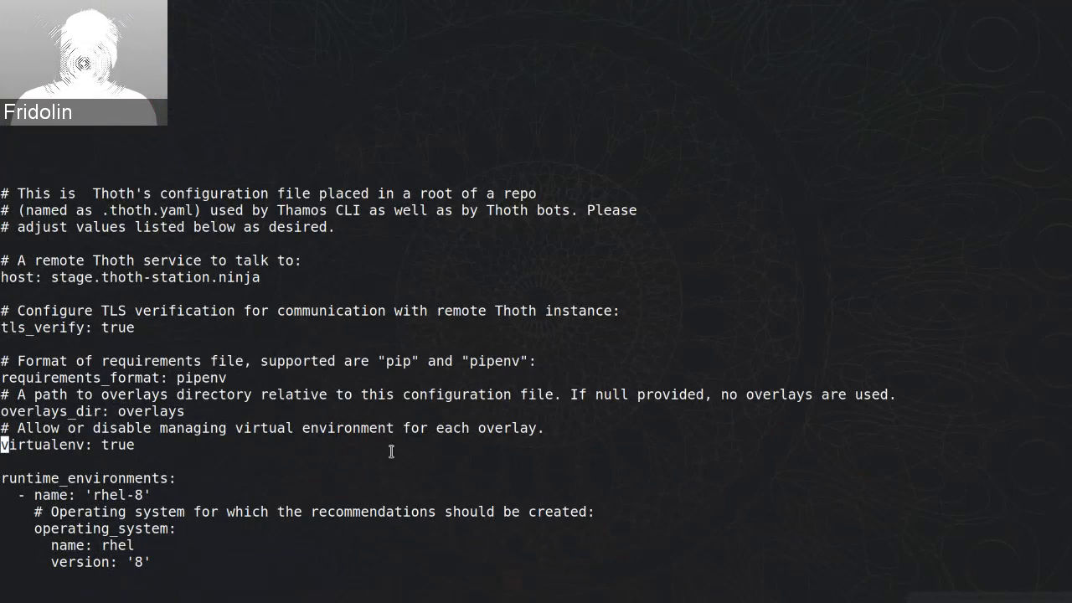
Quit the editor, list the directory, and run 'thamos add flask' for rhel-8.
{"action": "key", "text": ":"}
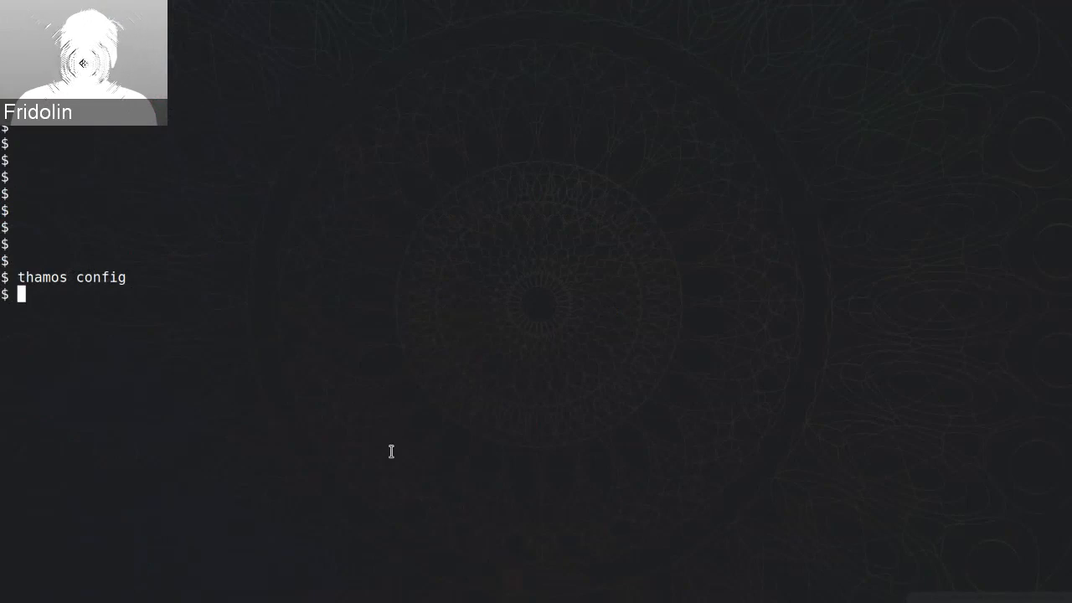
{"action": "type", "text": "ls"}
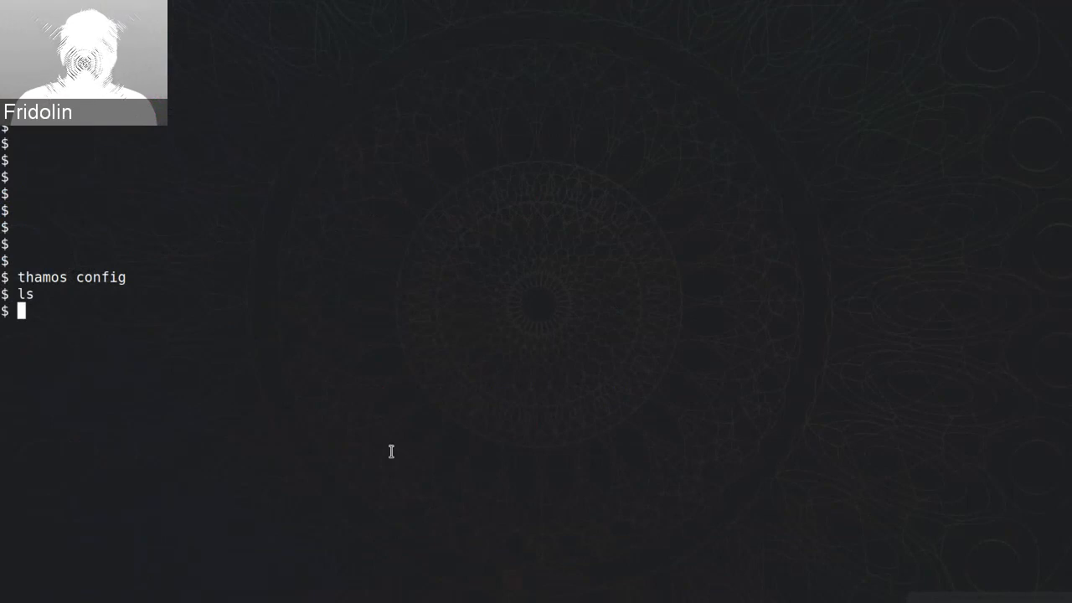
{"action": "type", "text": "thamos"}
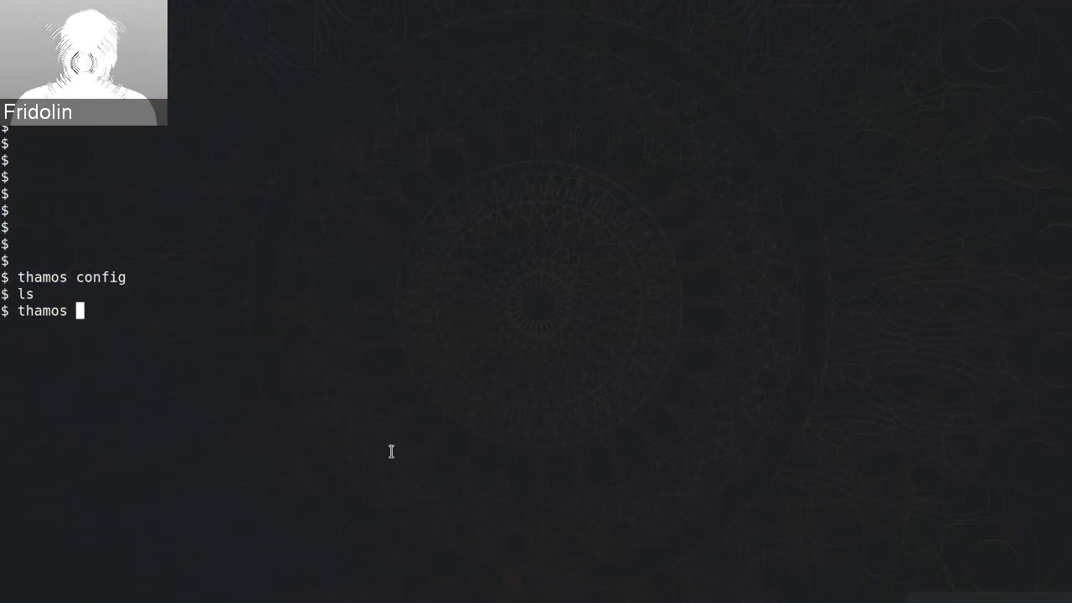
{"action": "type", "text": "add flask"}
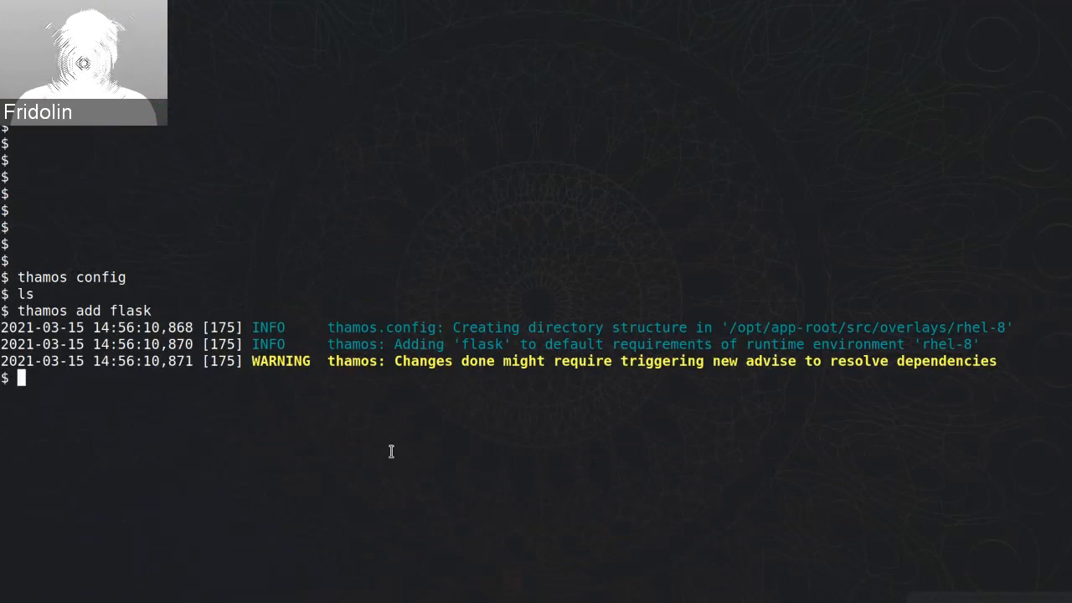
{"action": "mouse_move", "coordinate": [886, 335]}
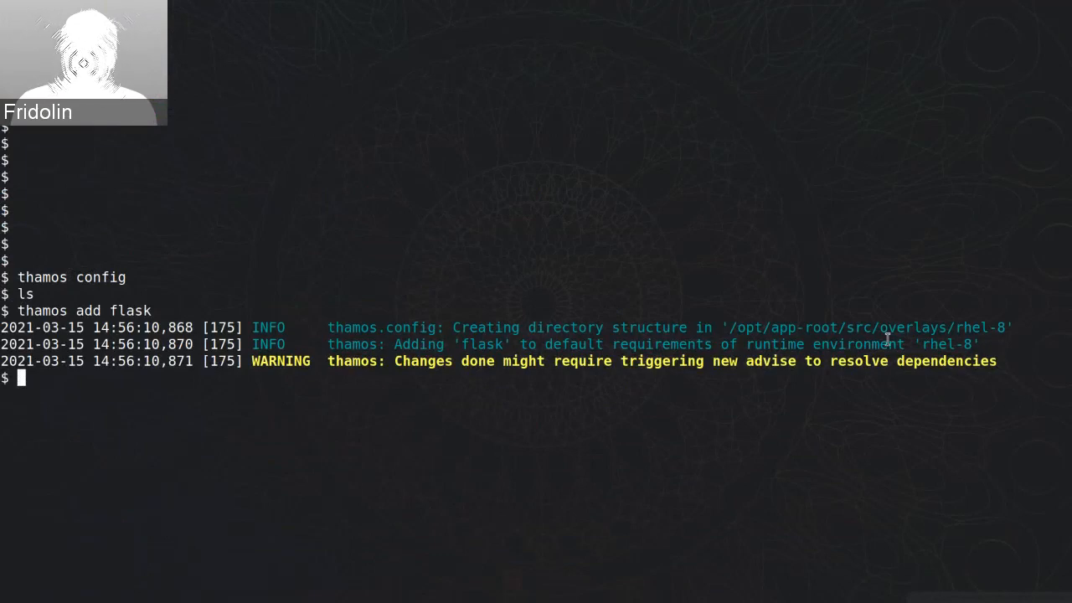
{"action": "mouse_move", "coordinate": [912, 435]}
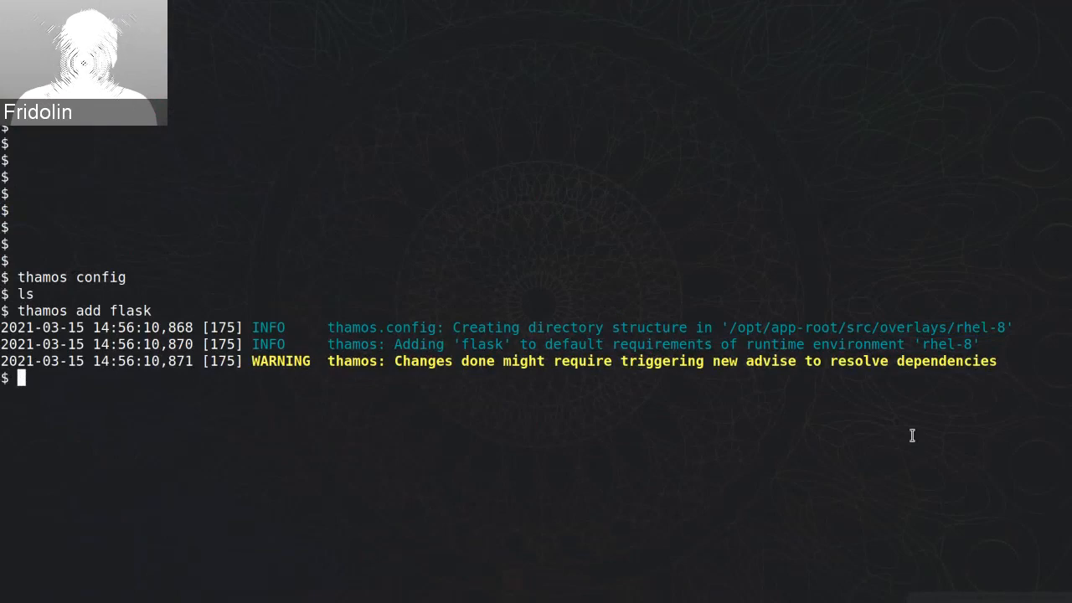
Show the rhel-8 overlay Pipfile listing the pypi.org source and flask under packages.
{"action": "type", "text": "ls o"}
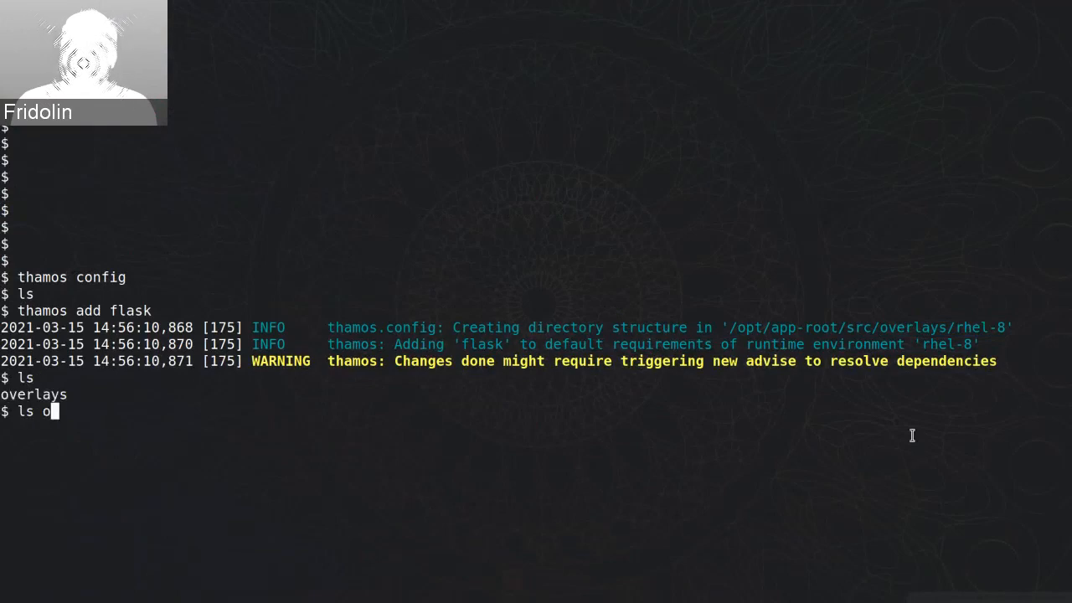
{"action": "type", "text": "verlays/rhel-8/"}
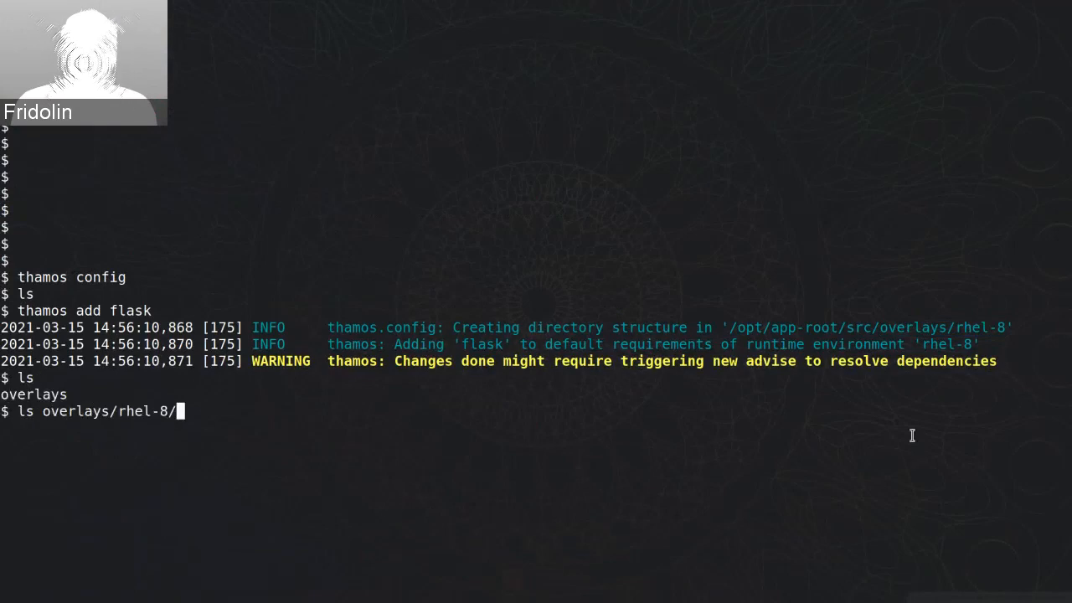
{"action": "type", "text": "Pipfile"}
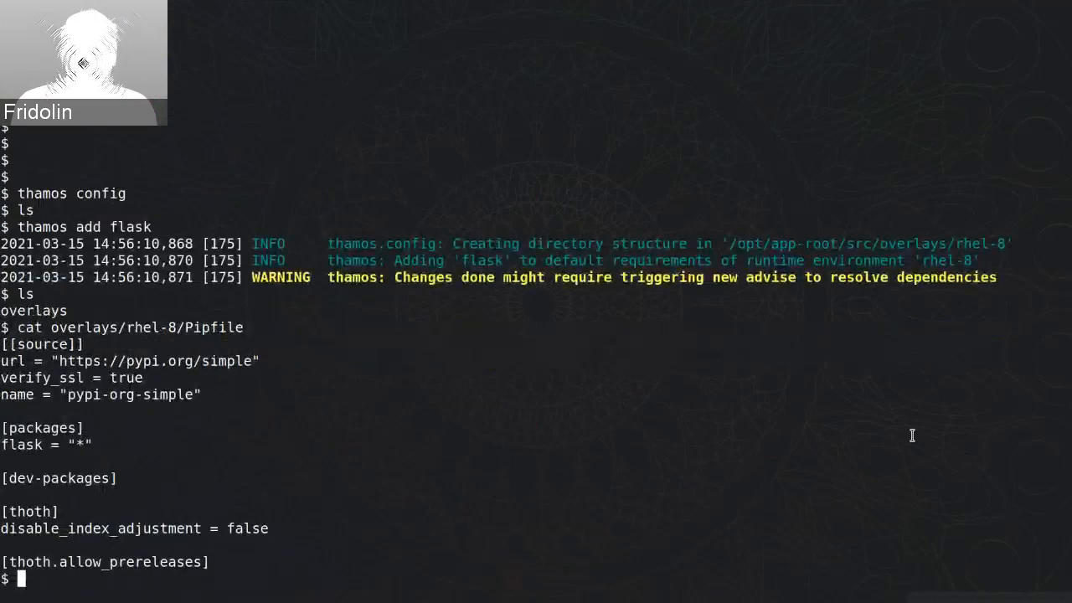
{"action": "mouse_move", "coordinate": [123, 430]}
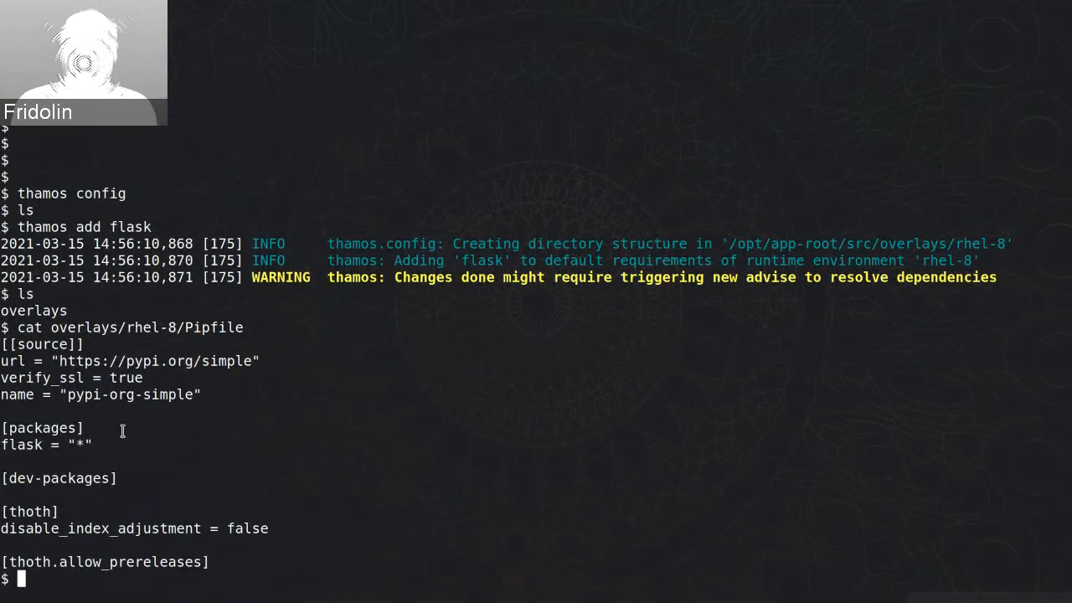
{"action": "mouse_move", "coordinate": [275, 506]}
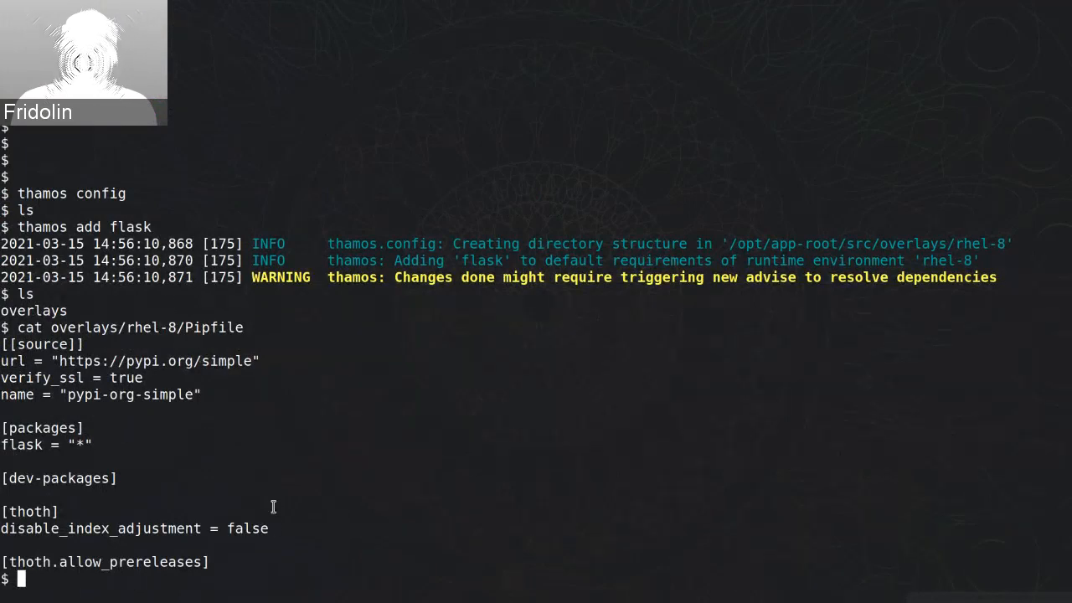
List available package indexes with 'thamos index', then begin the tensorflow add command.
{"action": "type", "text": "thamos --"}
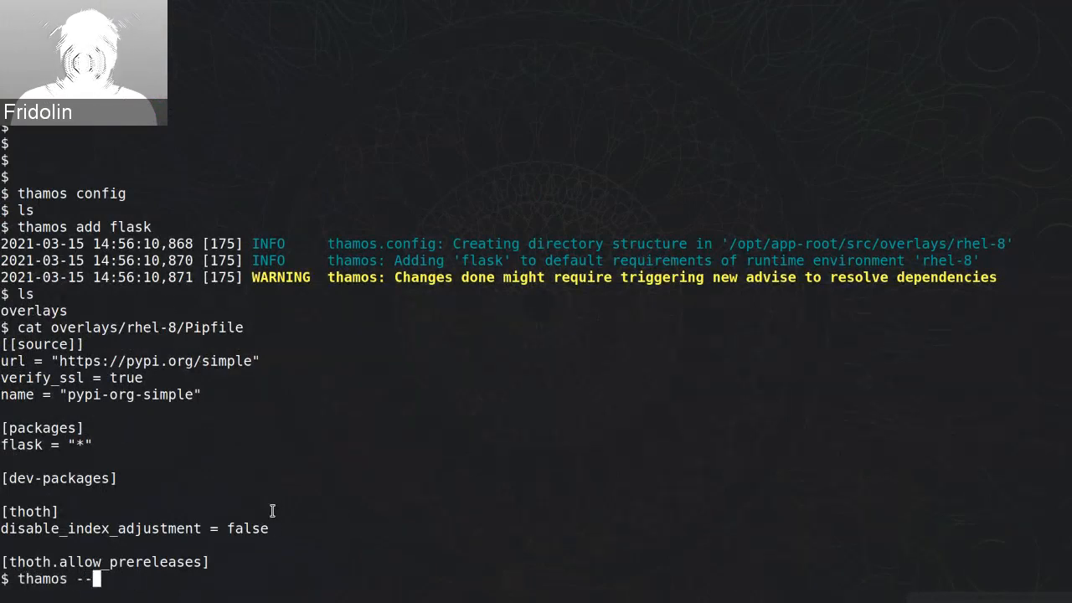
{"action": "type", "text": "ind"}
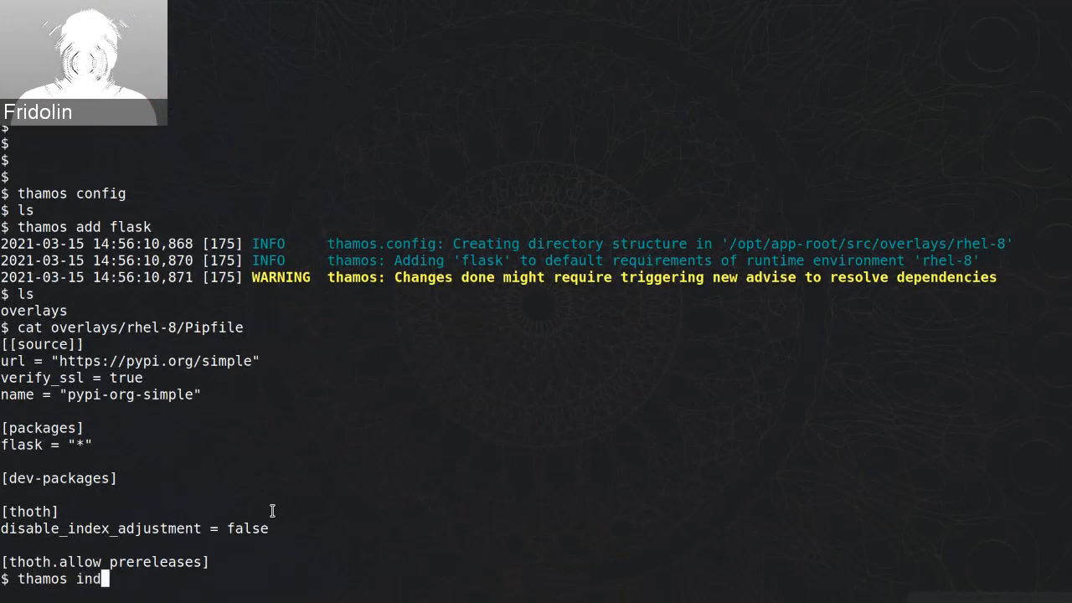
{"action": "type", "text": "ex"}
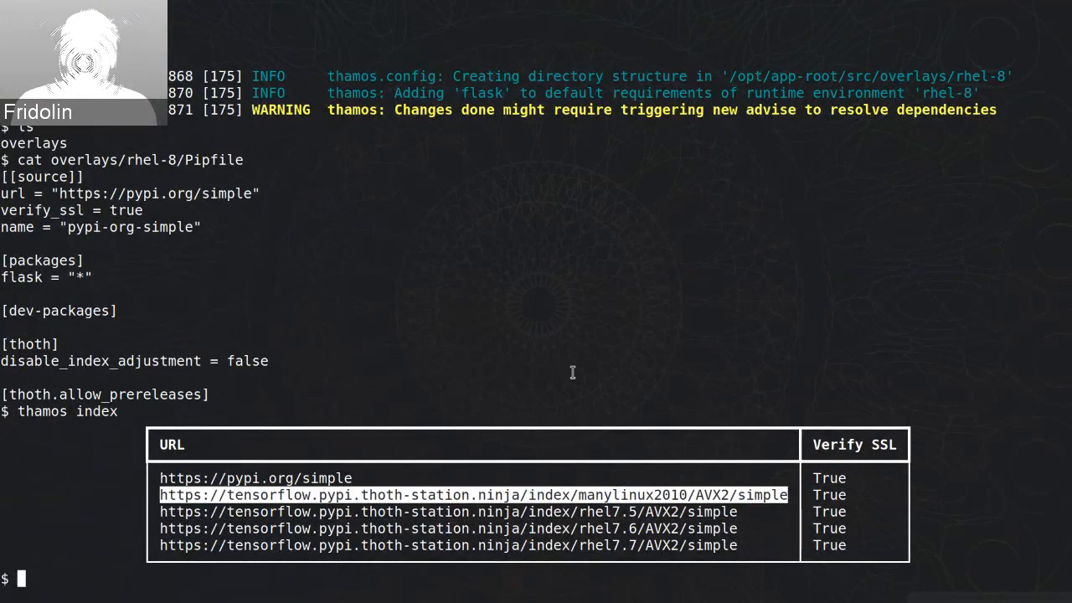
{"action": "type", "text": "thamos"}
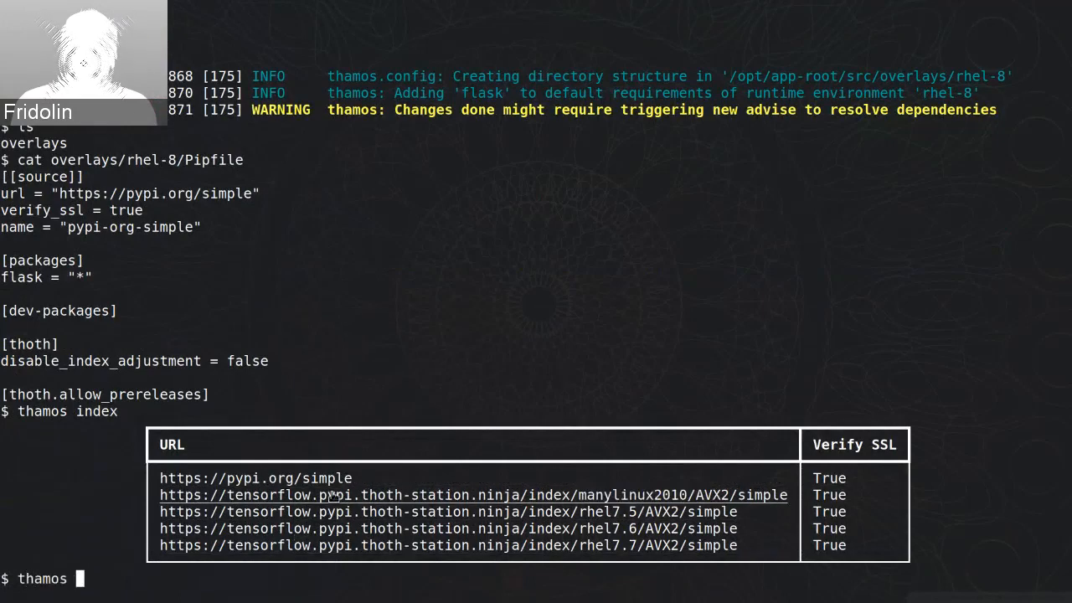
{"action": "type", "text": "add tensorflow --ind"}
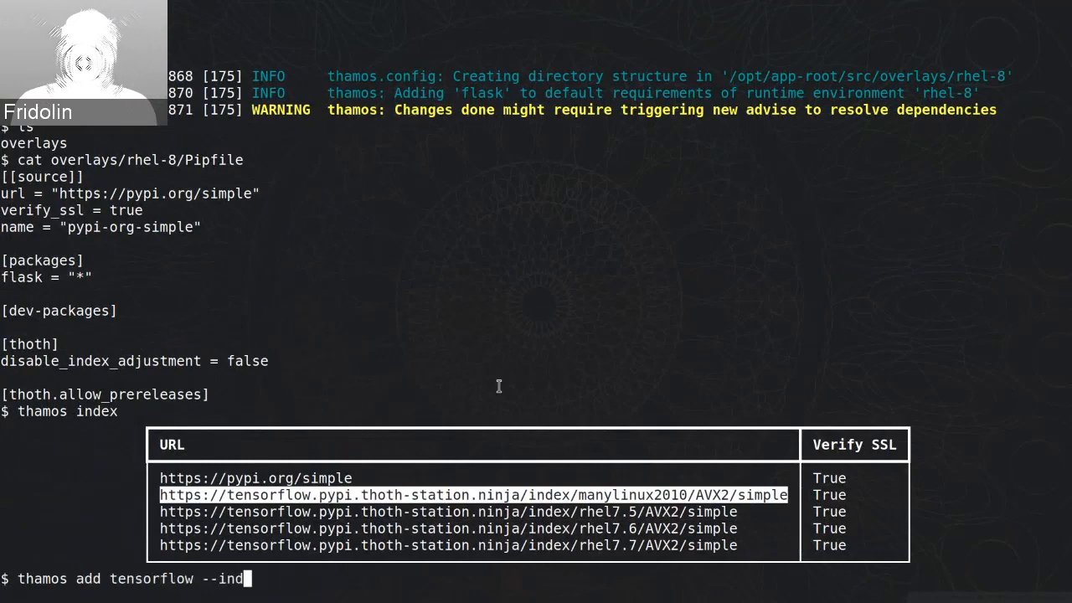
Add tensorflow to rhel-8 from the manylinux2010 AVX2 index via --index-url.
{"action": "type", "text": "ex-url 'https://tensorflow.pypi.thoth-station.ninja/index/manylinux2010/AVX2/simple"}
{"action": "type", "text": "cat overlays/rhel-8/Pipfile"}
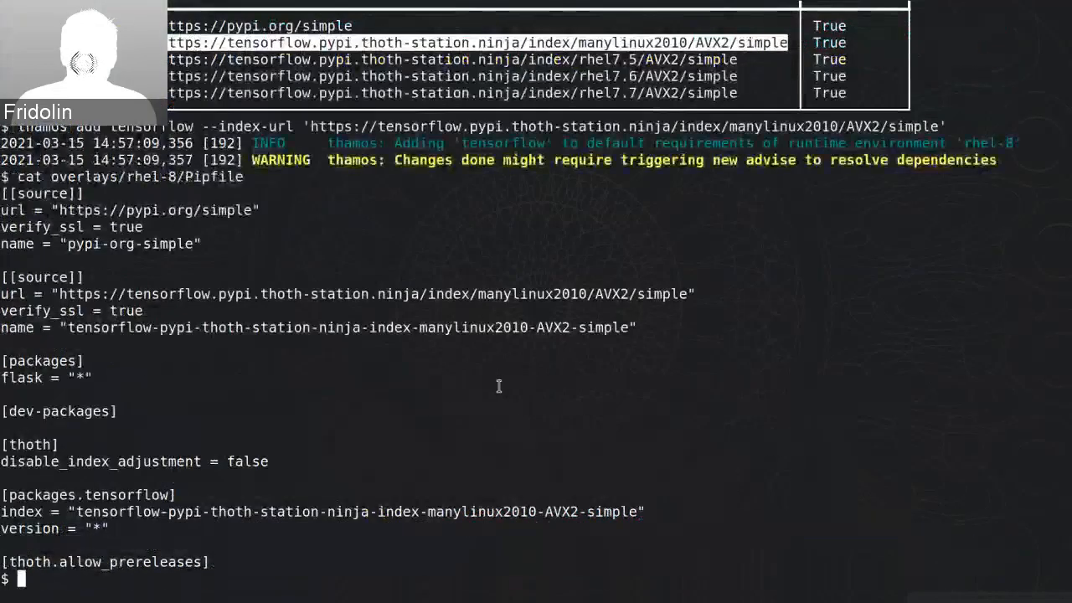
{"action": "mouse_move", "coordinate": [281, 262]}
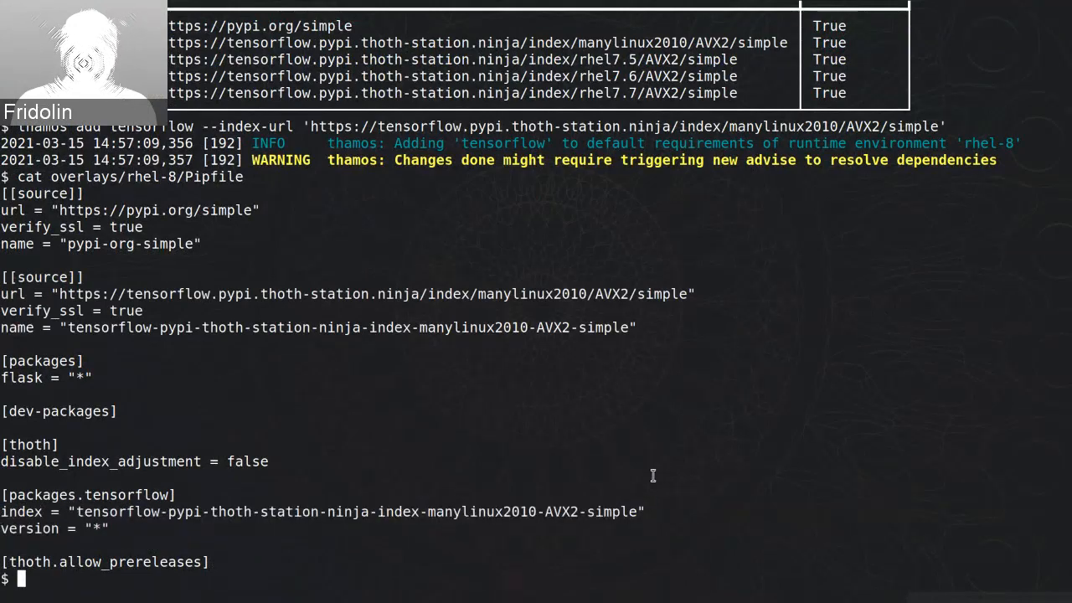
Run thamos add 'enum34; python_version < "3.4"' for the rhel-8 default requirements.
{"action": "type", "text": "thamos"}
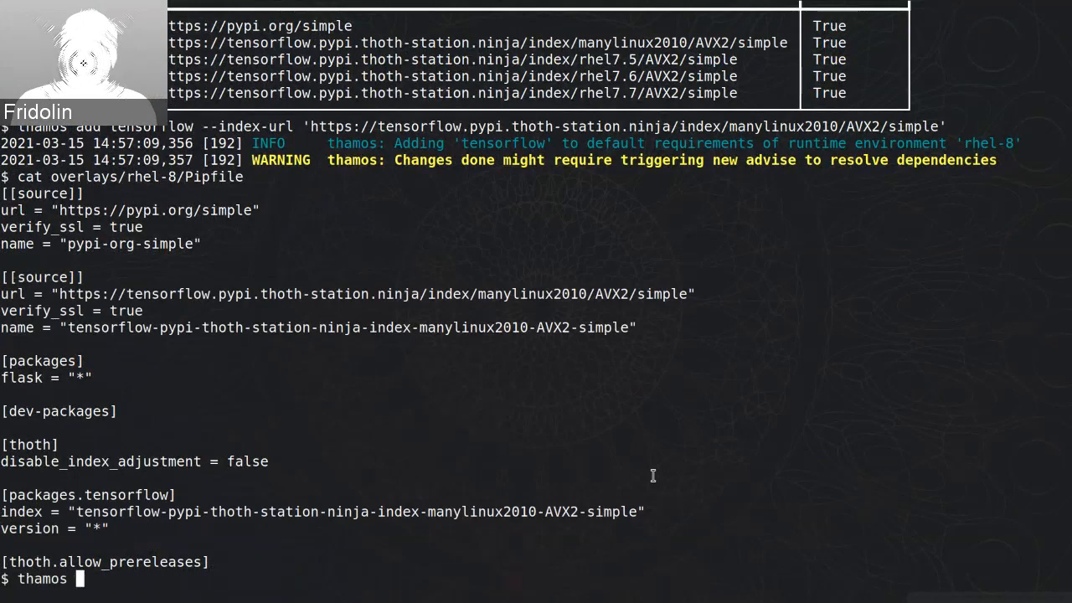
{"action": "type", "text": "add"}
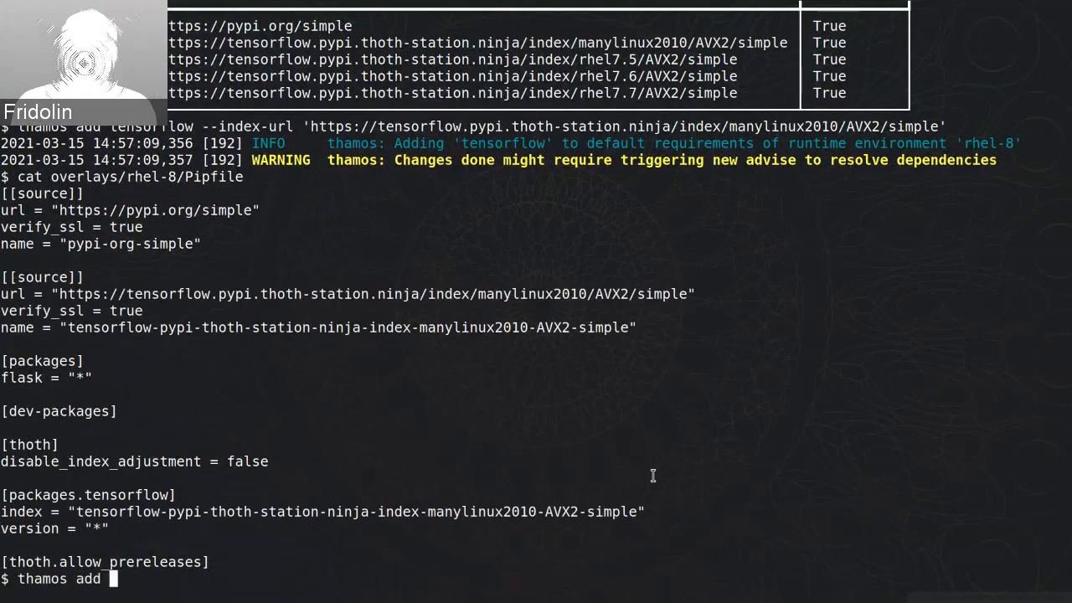
{"action": "type", "text": "enum34;"}
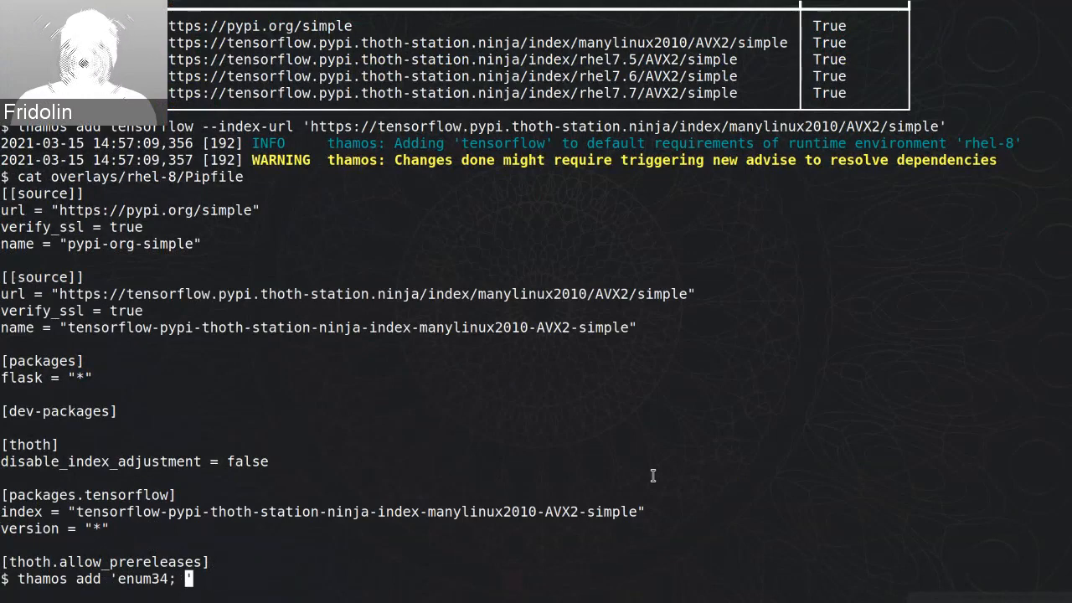
{"action": "type", "text": "python_version < 3."}
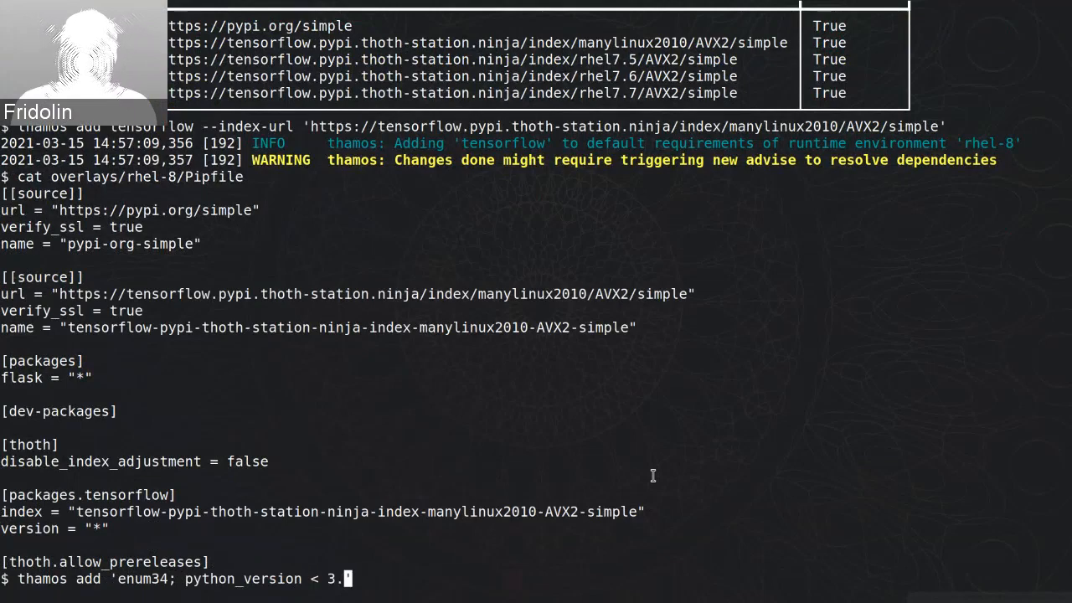
{"action": "type", "text": "4\""}
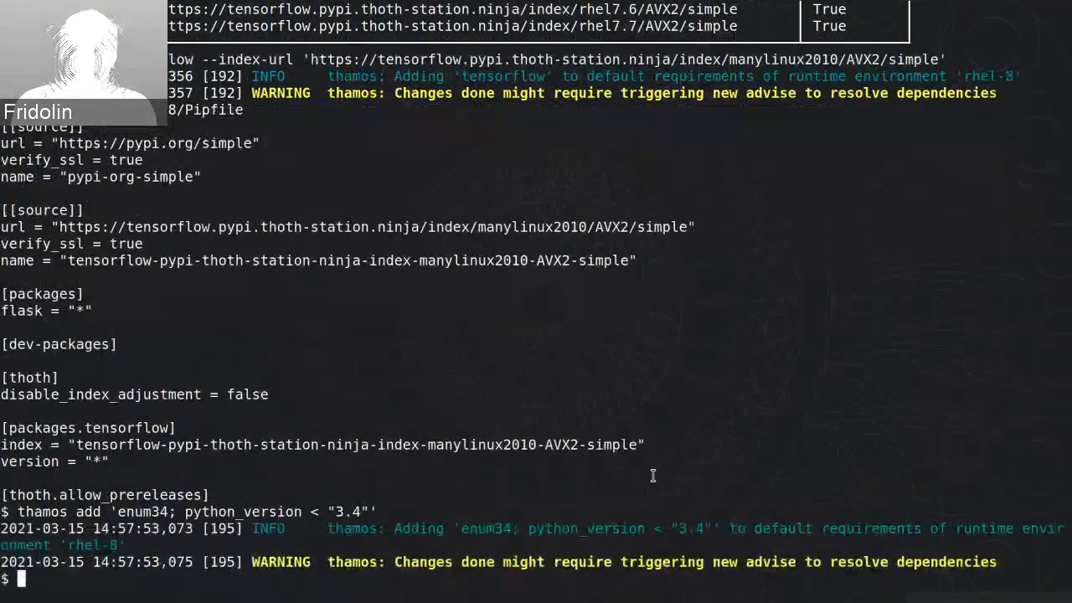
Print overlays/rhel-8/Pipfile showing flask, tensorflow and enum34 with its python_version marker.
{"action": "type", "text": "cat overlays/rhel-8/Pipfile"}
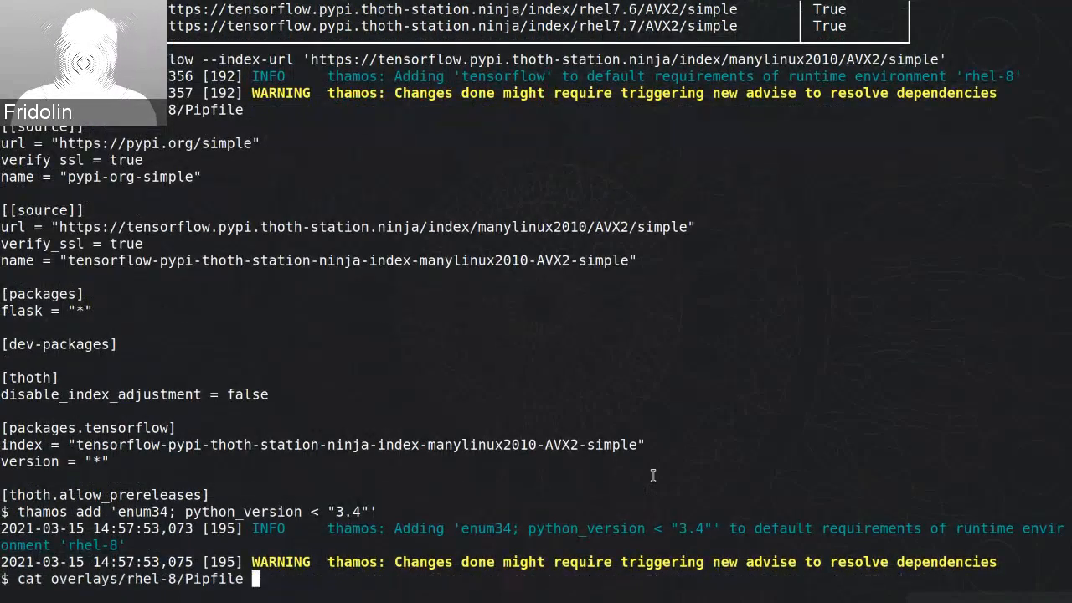
{"action": "key", "text": "Return"}
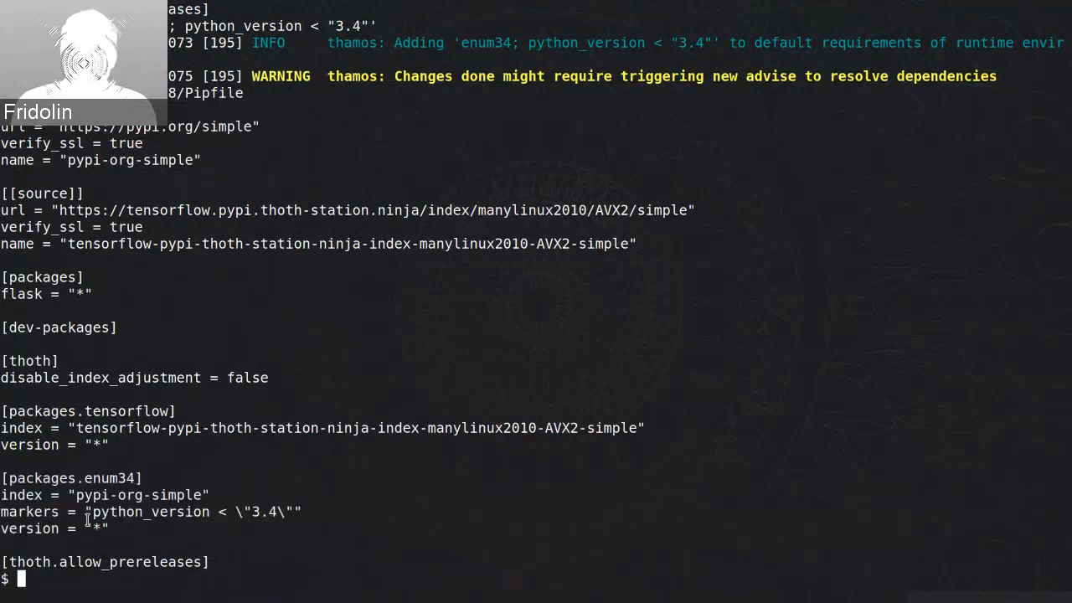
{"action": "double_click", "coordinate": [138, 496]}
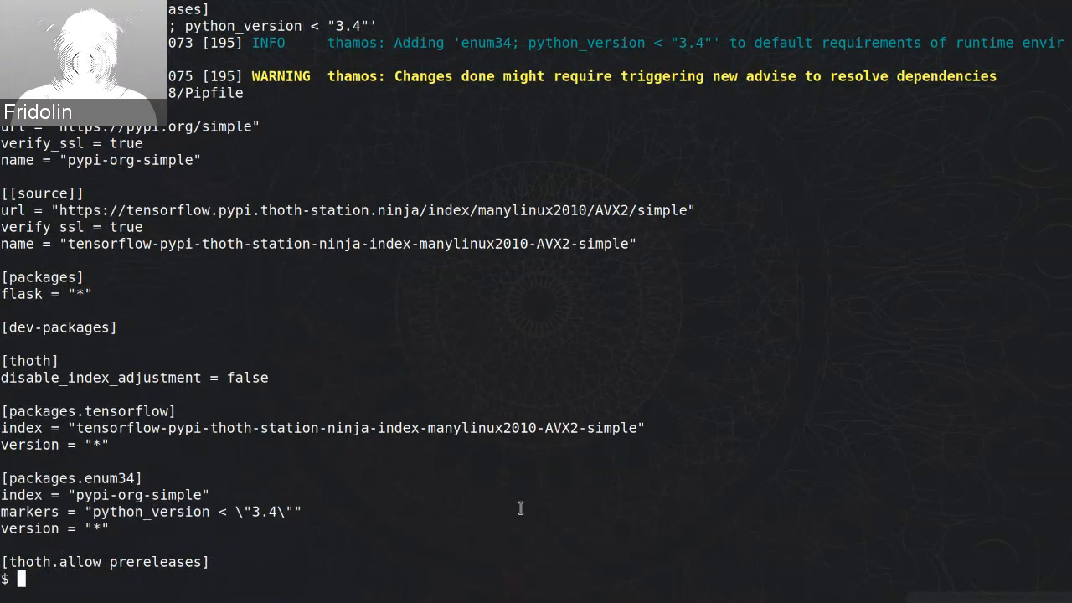
Run 'thamos advise' and review the recommended stack report with build-time-error warnings.
{"action": "type", "text": "thamos advise"}
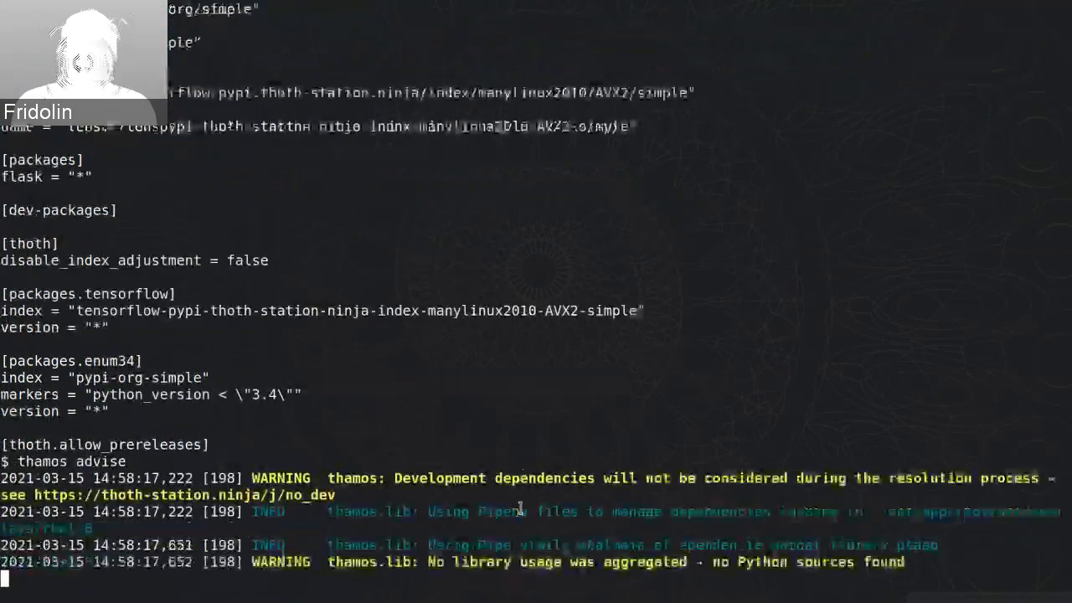
{"action": "scroll", "scroll_direction": "down", "scroll_amount": 3}
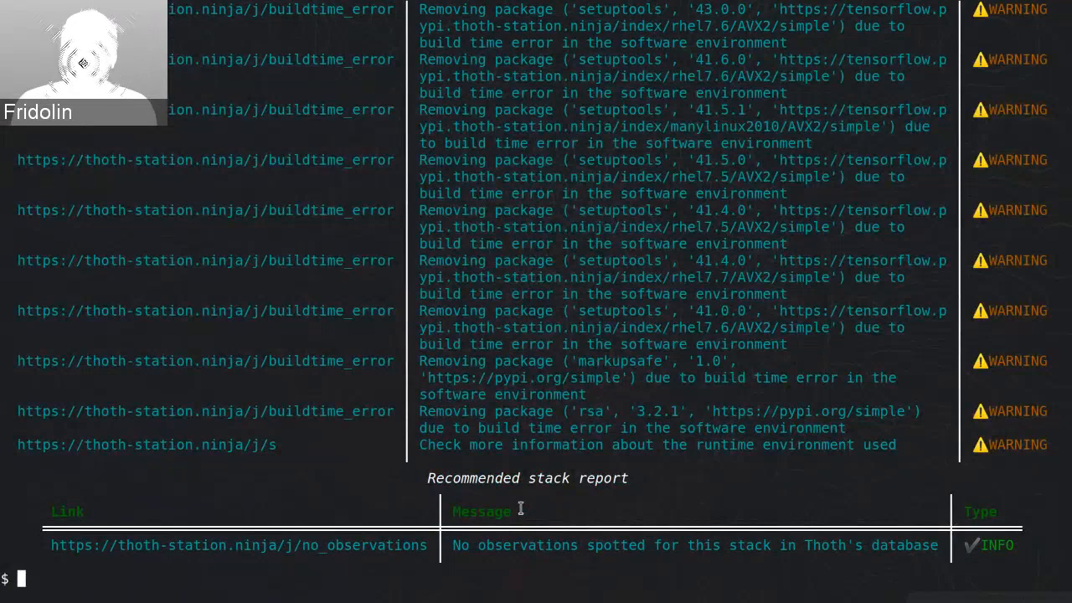
{"action": "type", "text": "thamos"}
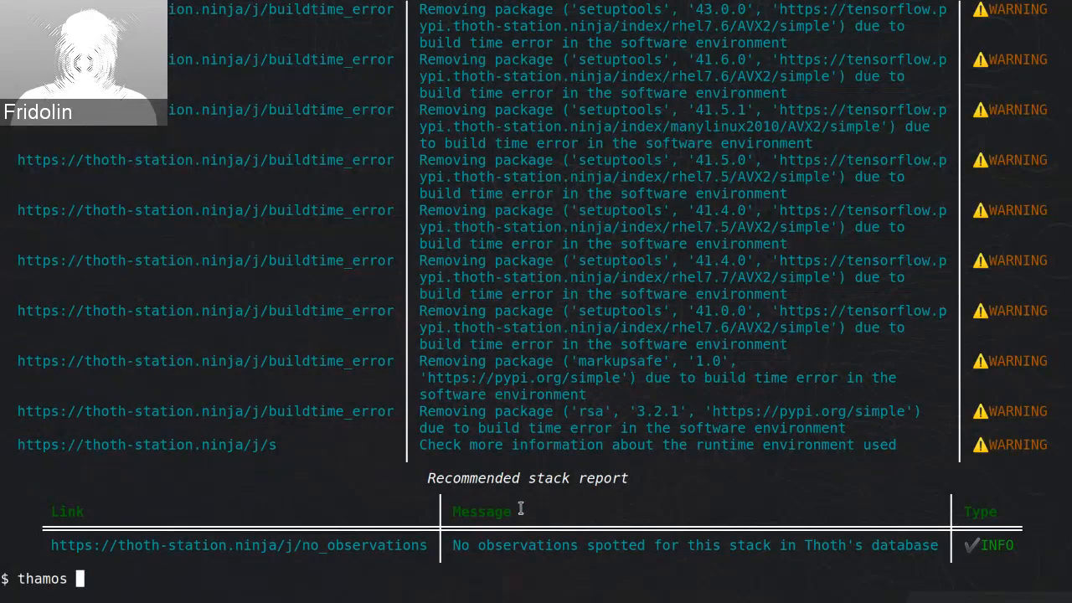
Run 'thamos install' to install rhel-8 dependencies from the lock file with pipenv.
{"action": "type", "text": "install"}
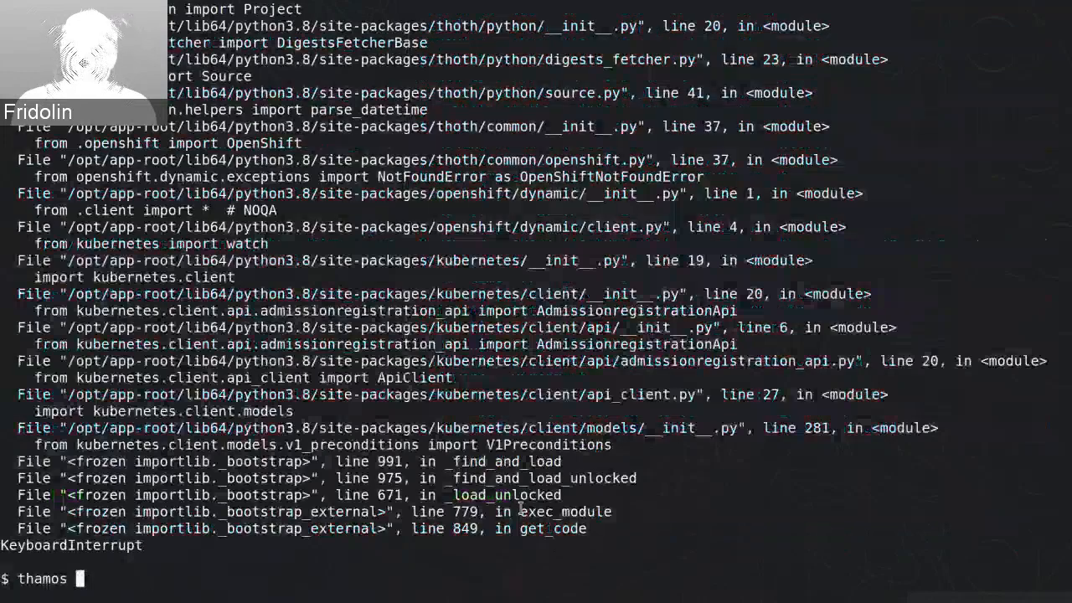
{"action": "type", "text": "install"}
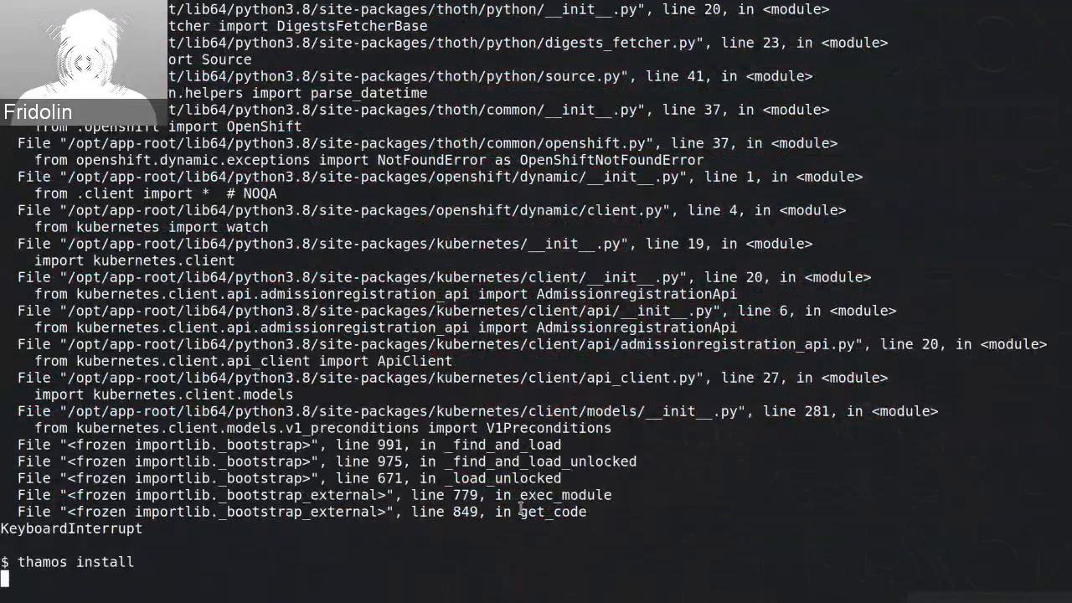
{"action": "key", "text": "Return"}
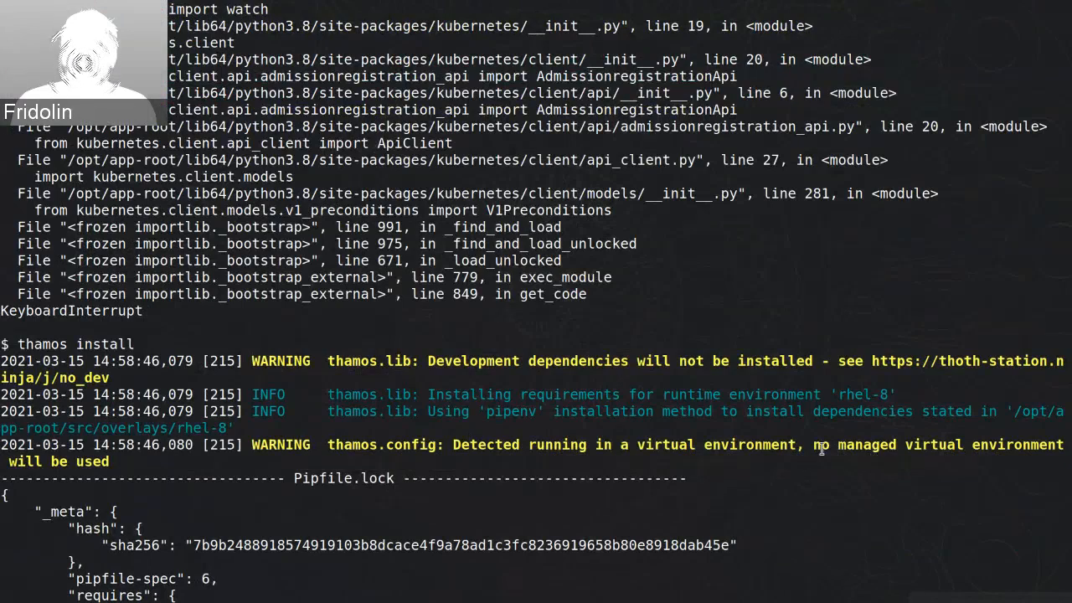
{"action": "mouse_move", "coordinate": [484, 543]}
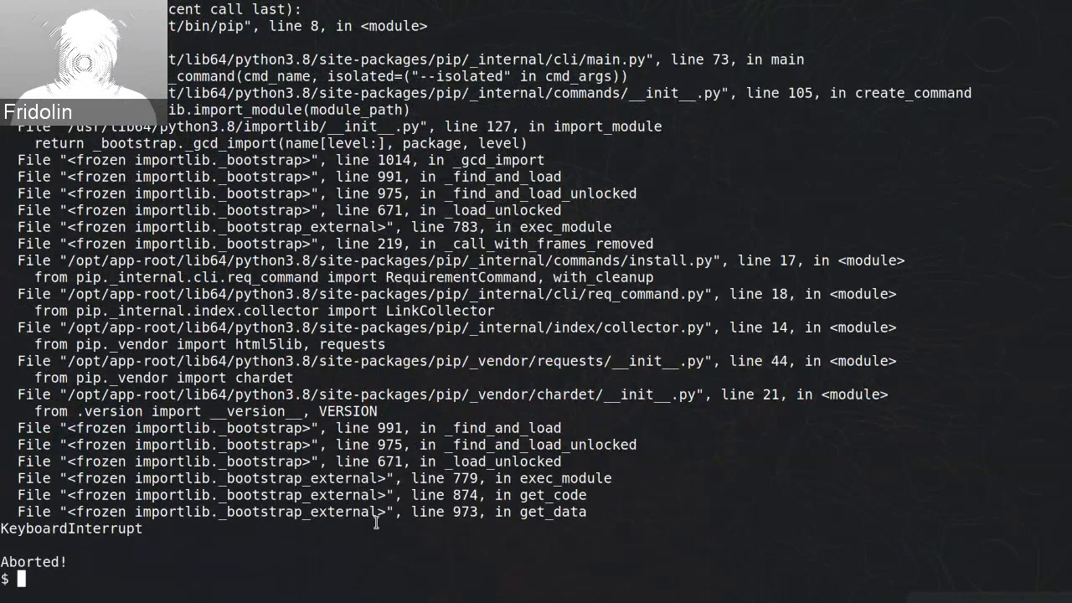
Run thamos install again, hitting the chardet 4.0.0 VersionConflict required by aiohttp.
{"action": "type", "text": "thamos install"}
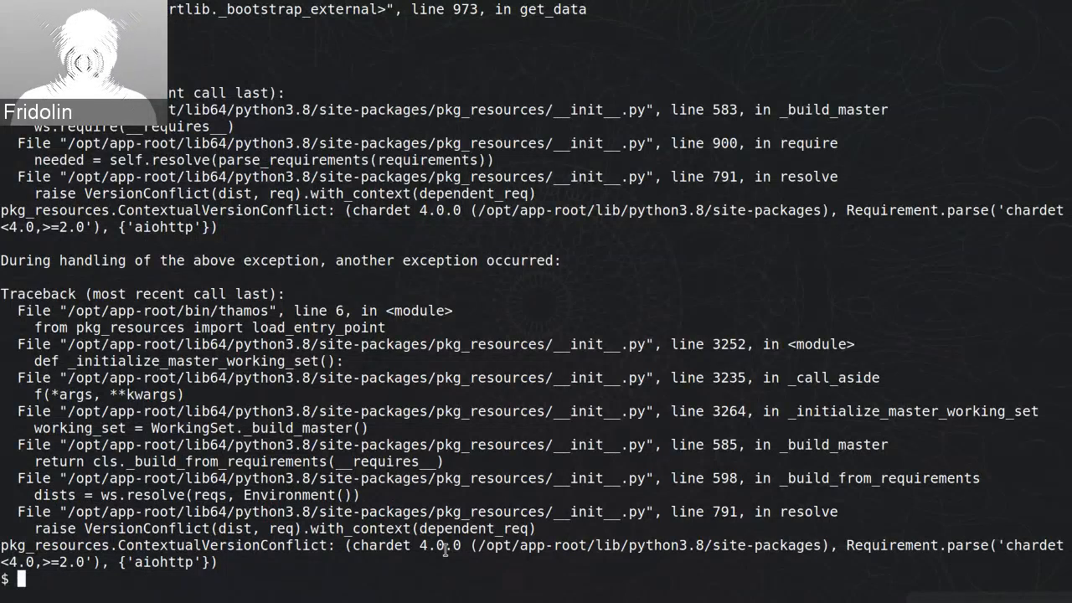
{"action": "mouse_move", "coordinate": [418, 563]}
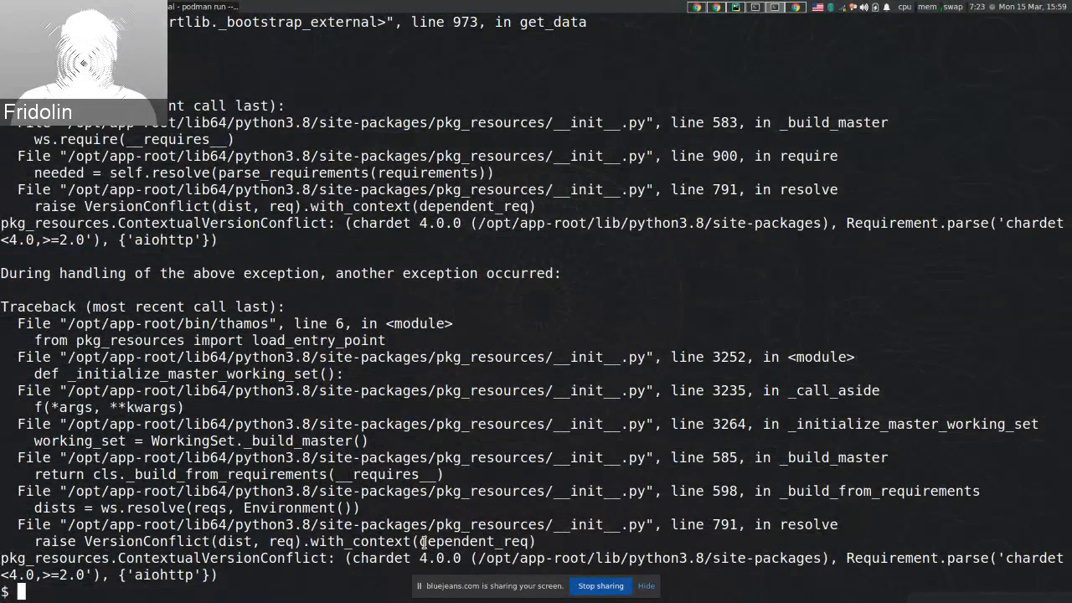
{"action": "mouse_move", "coordinate": [807, 333]}
{"action": "type", "text": "exit"}
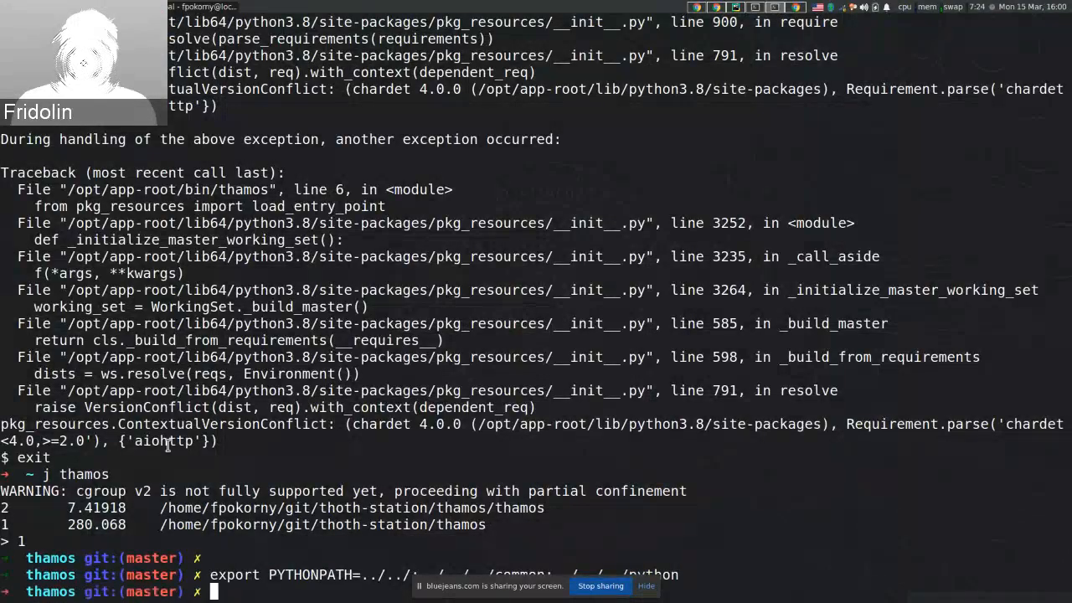
Enter pipenv shell and run ./thamos-cli --help with misspelled PYTONPATH, hitting ModuleNotFoundError 'thamos'.
{"action": "type", "text": "pipenv shel"}
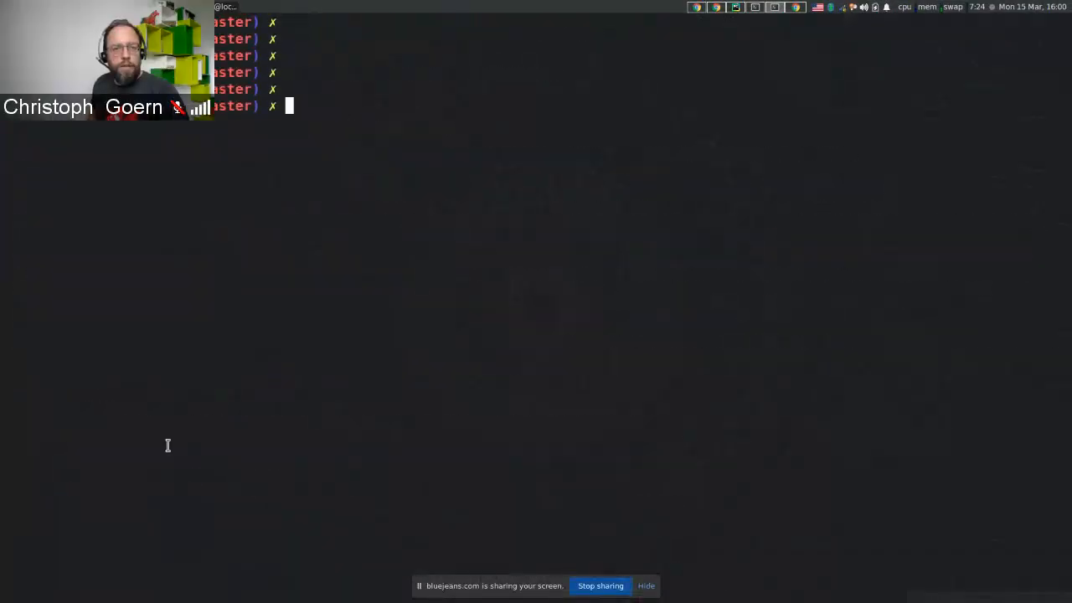
{"action": "type", "text": "them"}
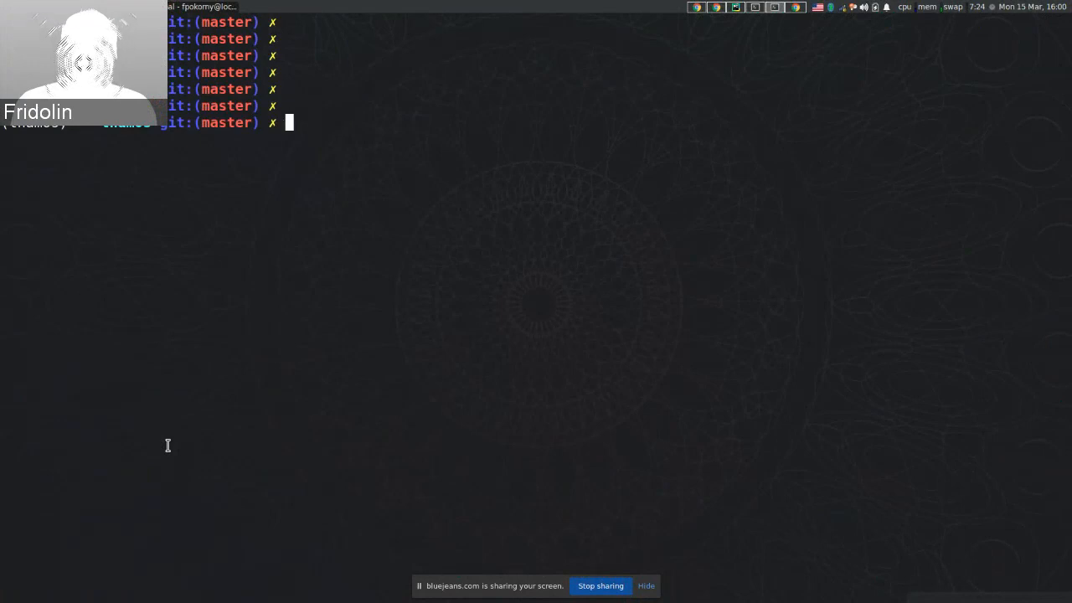
{"action": "type", "text": "PYTONPATH=. pipenv run ./tha"}
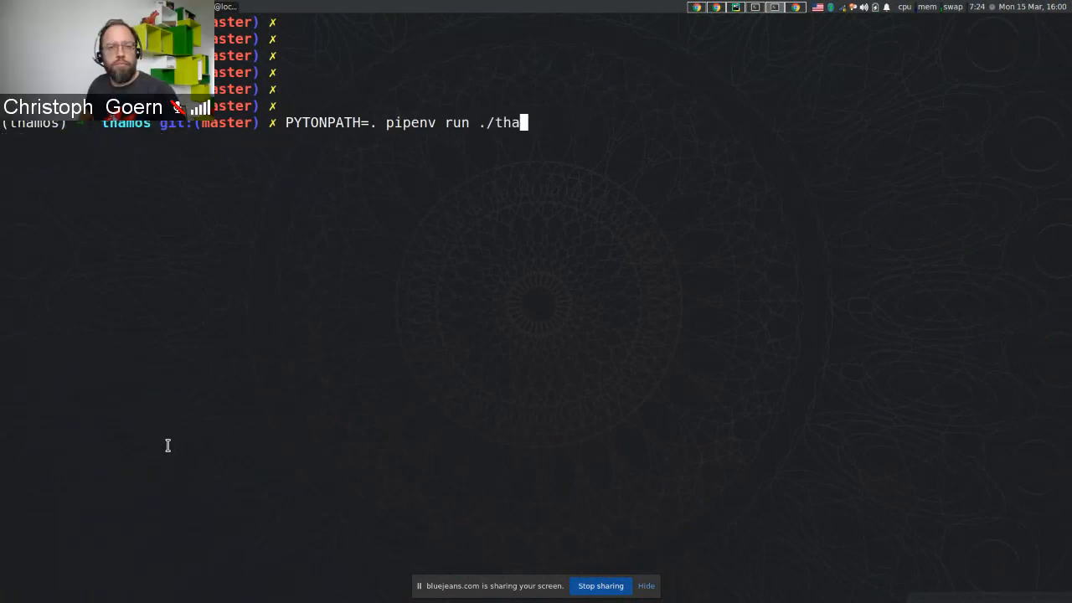
{"action": "type", "text": "mos-cli --help"}
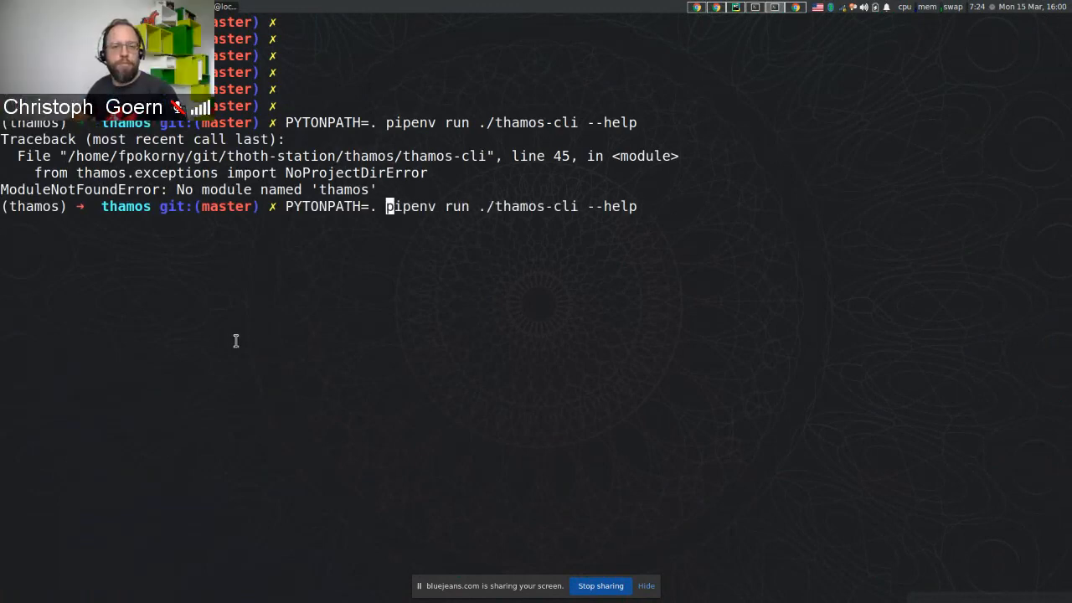
List the repo and run PYTHONPATH=. pipenv run ./thamos-cli --help to print the Thamos help.
{"action": "type", "text": "ls"}
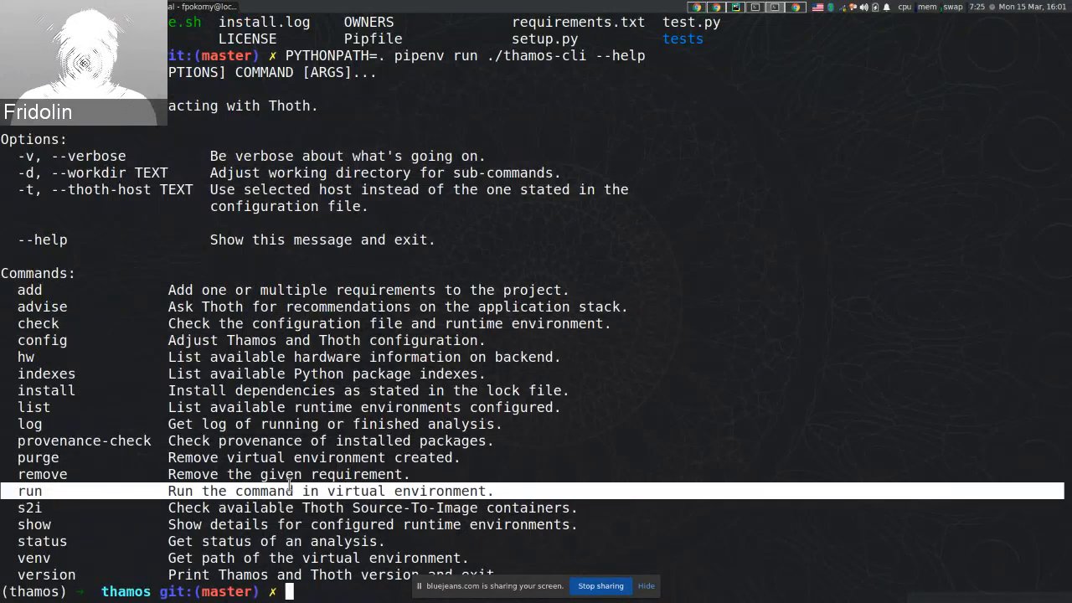
{"action": "mouse_move", "coordinate": [121, 384]}
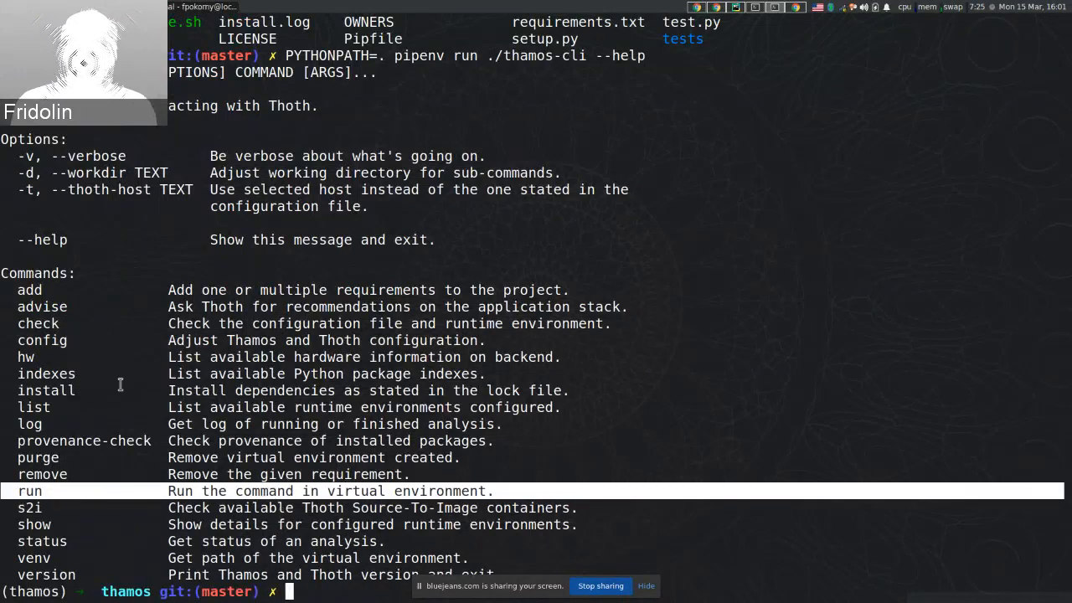
{"action": "mouse_move", "coordinate": [238, 530]}
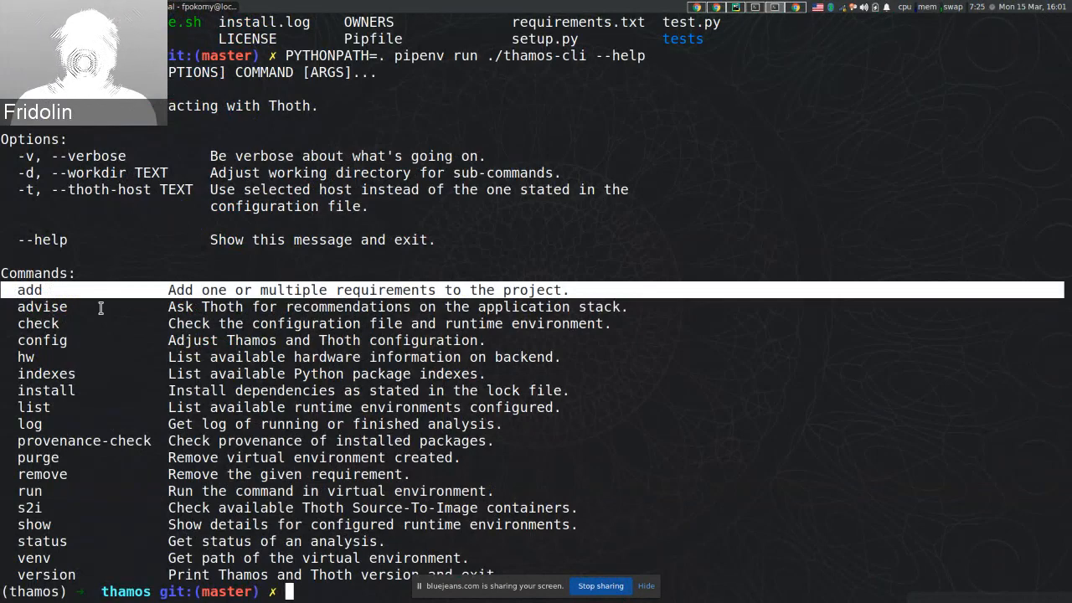
{"action": "mouse_move", "coordinate": [51, 429]}
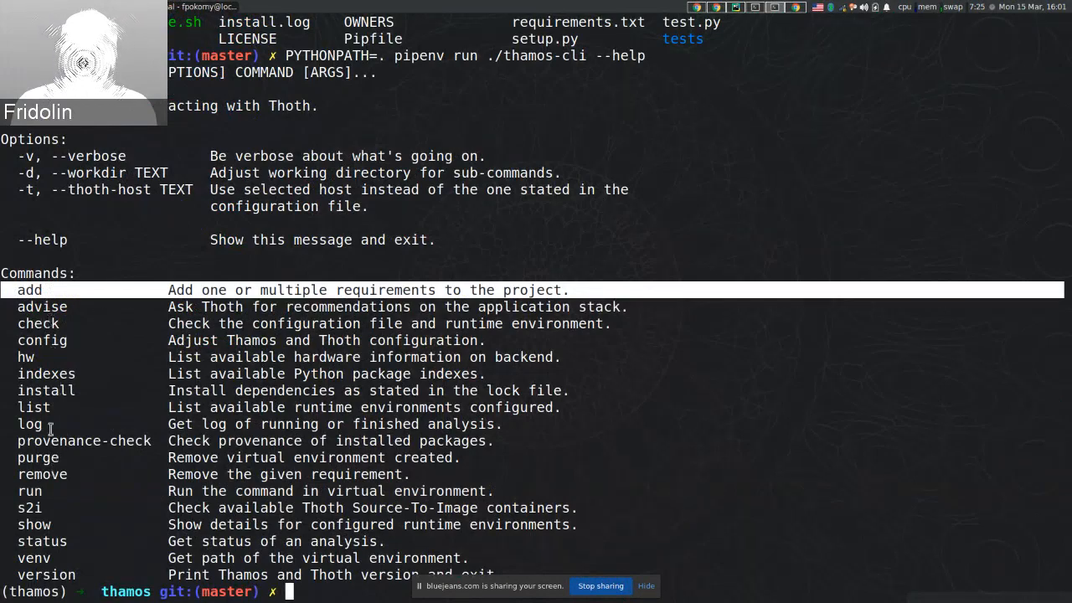
{"action": "mouse_move", "coordinate": [251, 474]}
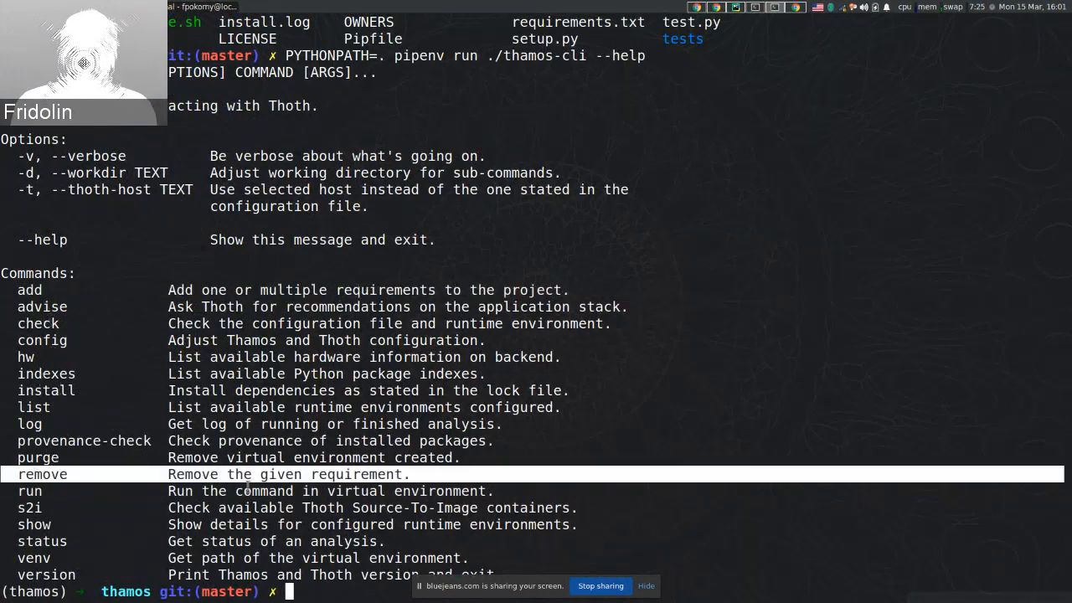
{"action": "mouse_move", "coordinate": [149, 474]}
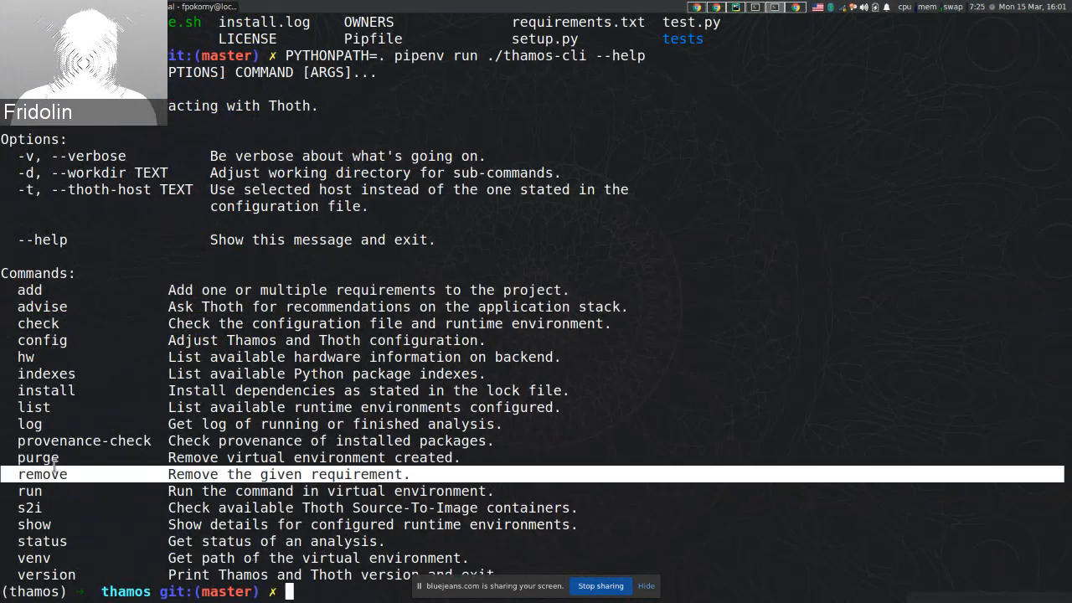
{"action": "type", "text": "PYTHONPATH=. pipenv run ./thamos-cli --help"}
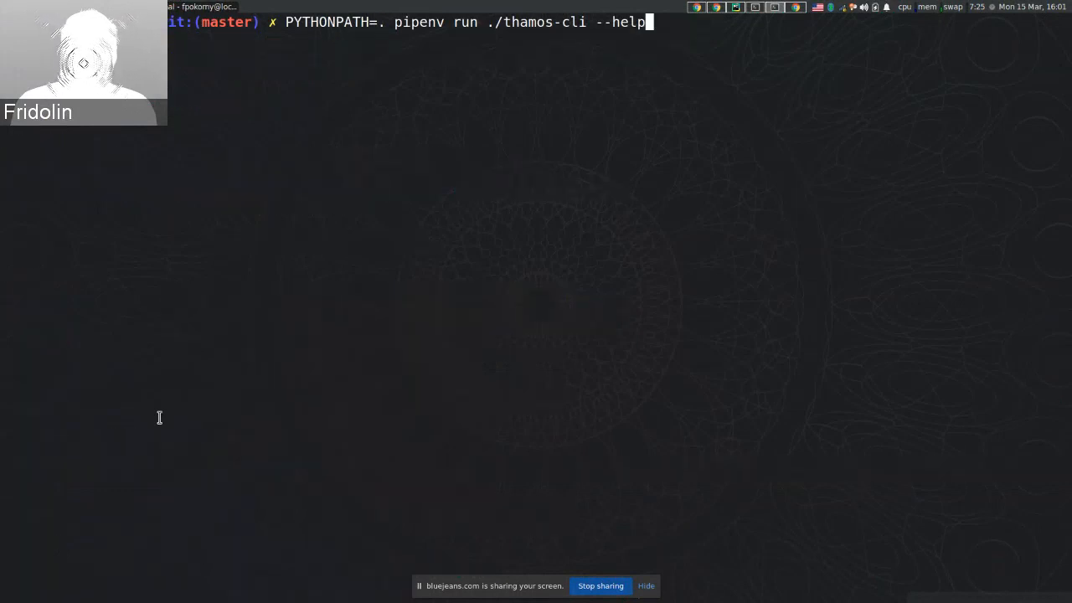
Run ./thamos-cli run --help to show the run command's usage and --runtime-environment option.
{"action": "type", "text": "run --"}
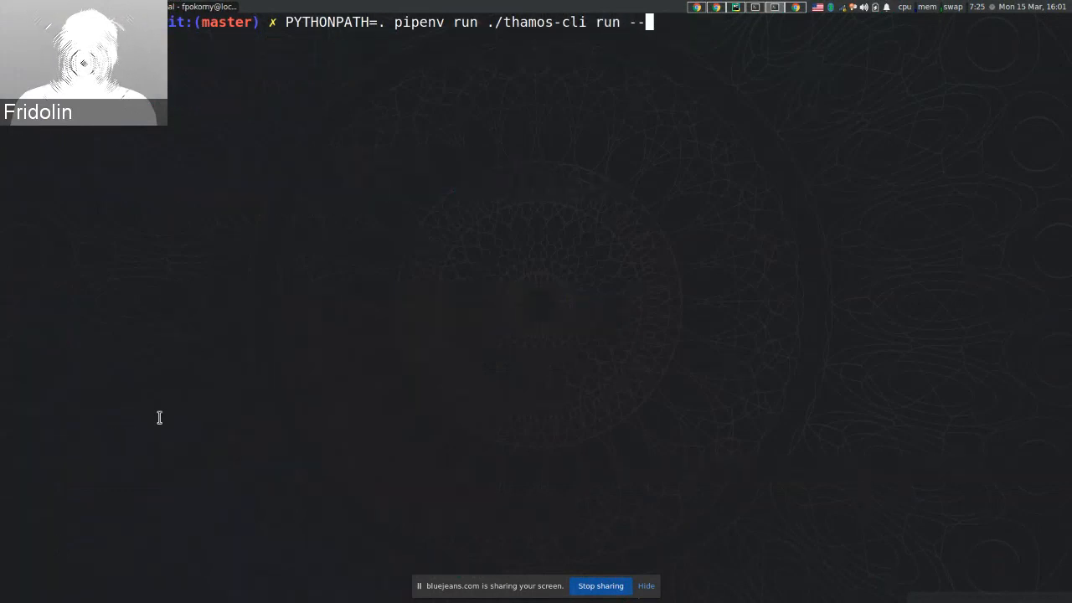
{"action": "type", "text": "help"}
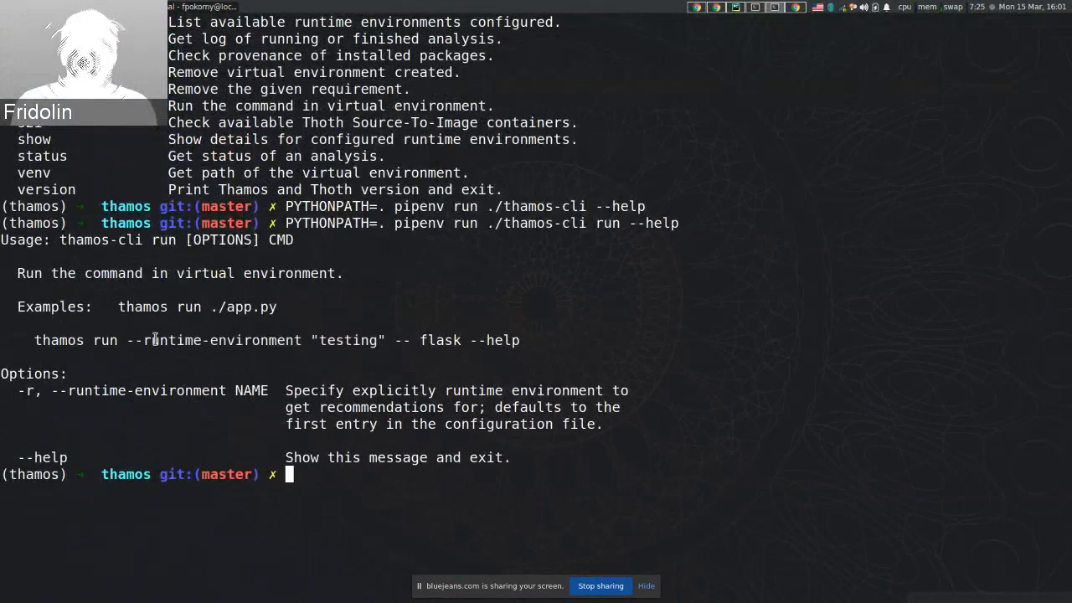
{"action": "double_click", "coordinate": [347, 341]}
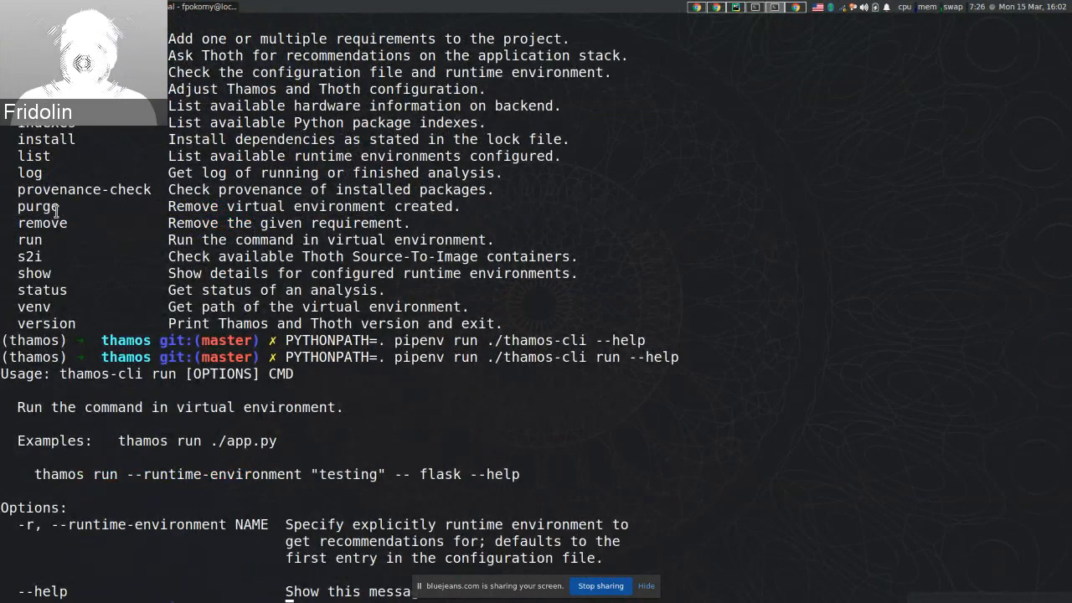
{"action": "mouse_move", "coordinate": [82, 64]}
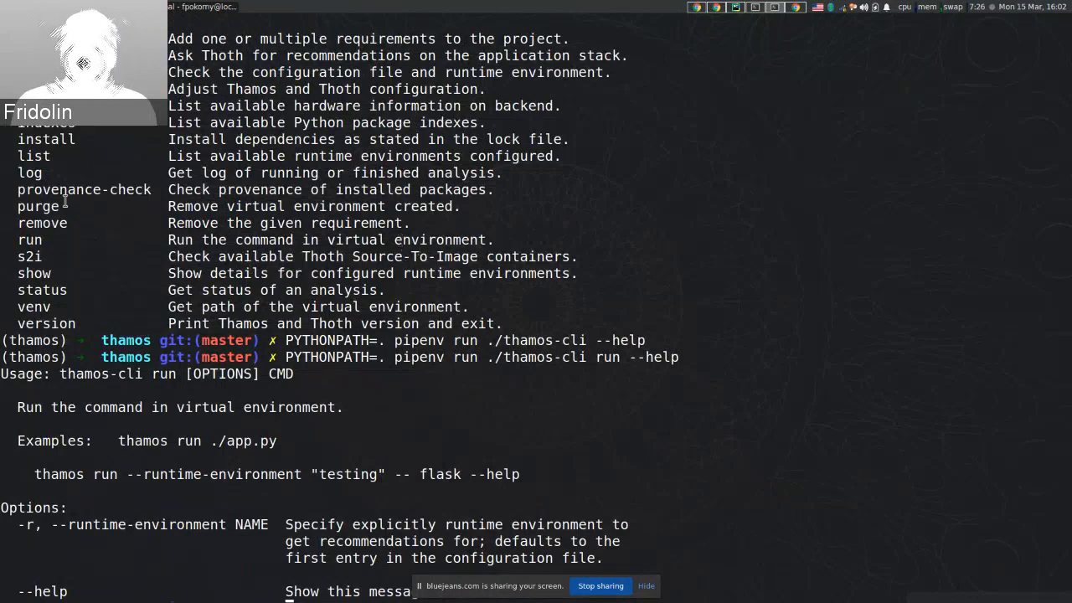